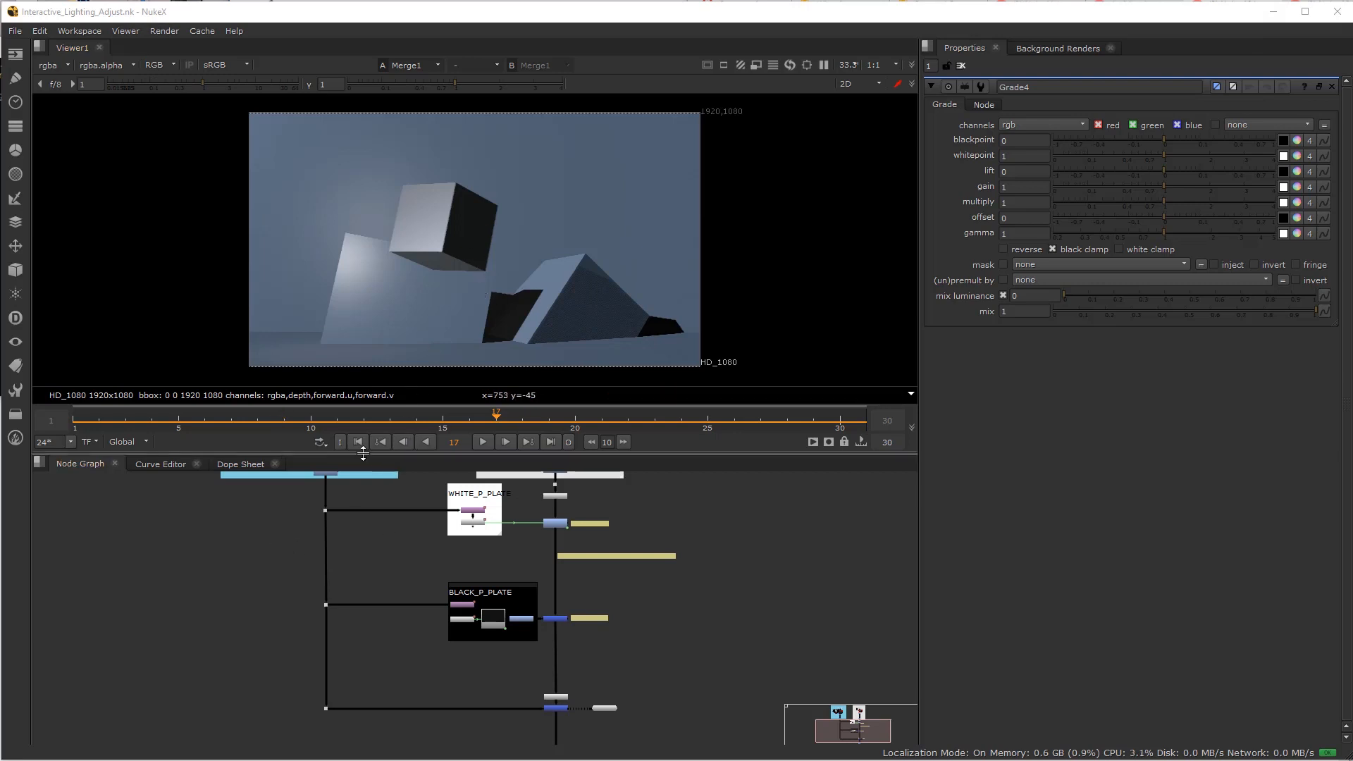
mouse_move(271, 577)
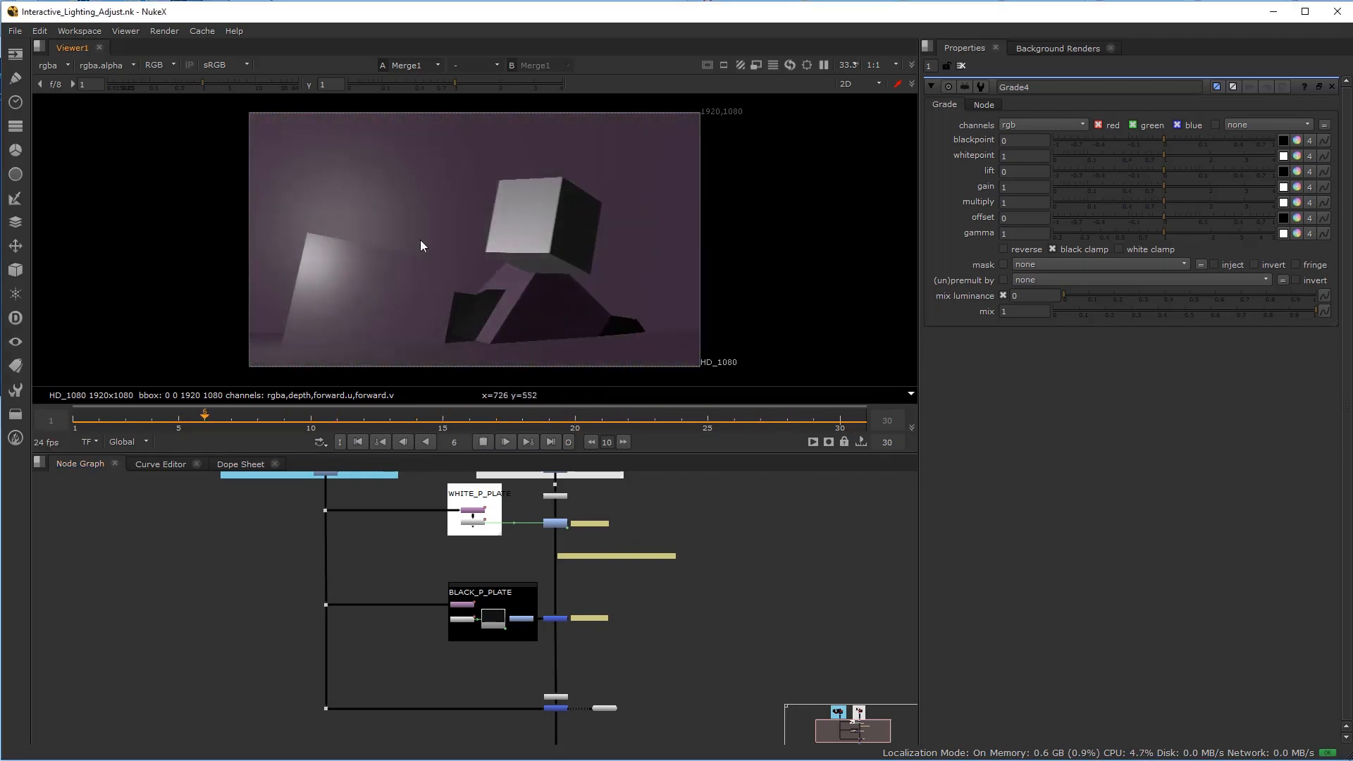
Move and resize Crop2's box onto the lit left-wall patch, about 222, 229.7, 371.5, 369
click(681, 420)
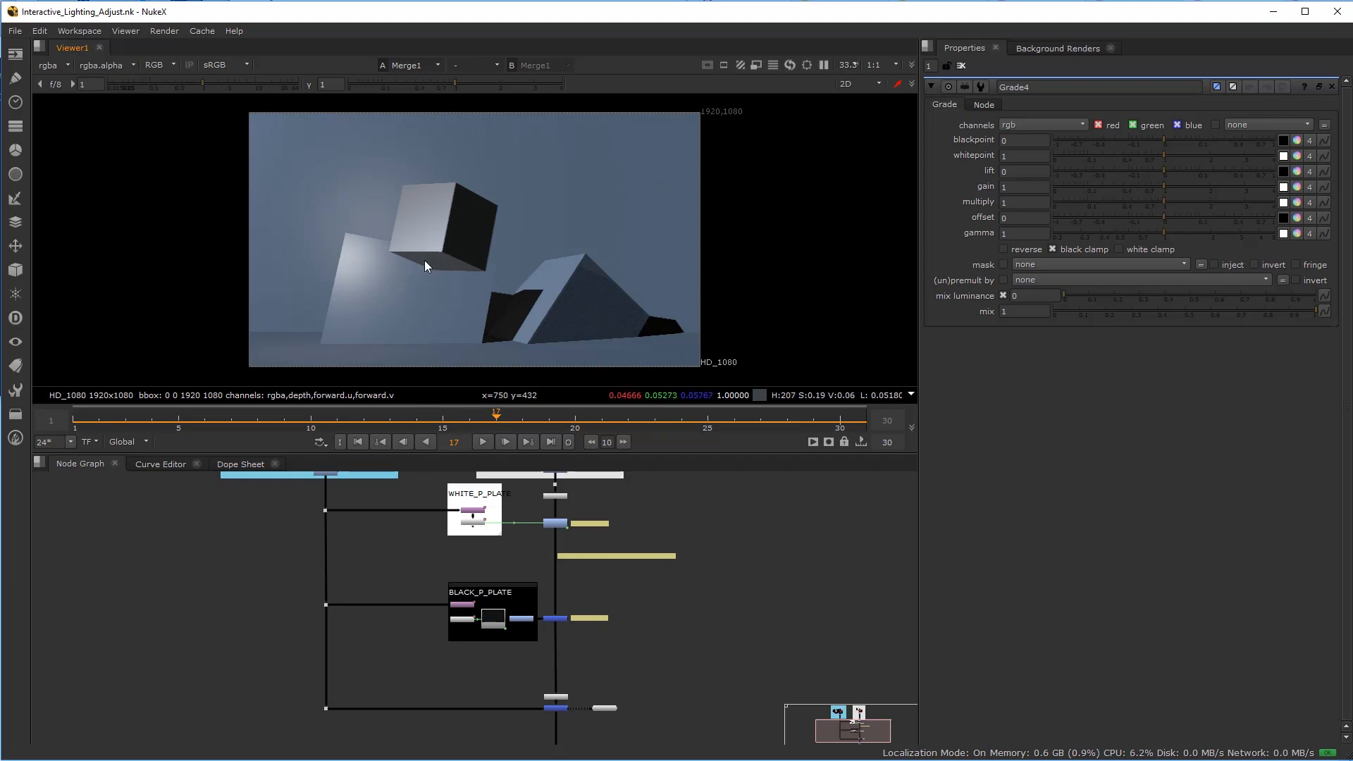
mouse_move(691, 138)
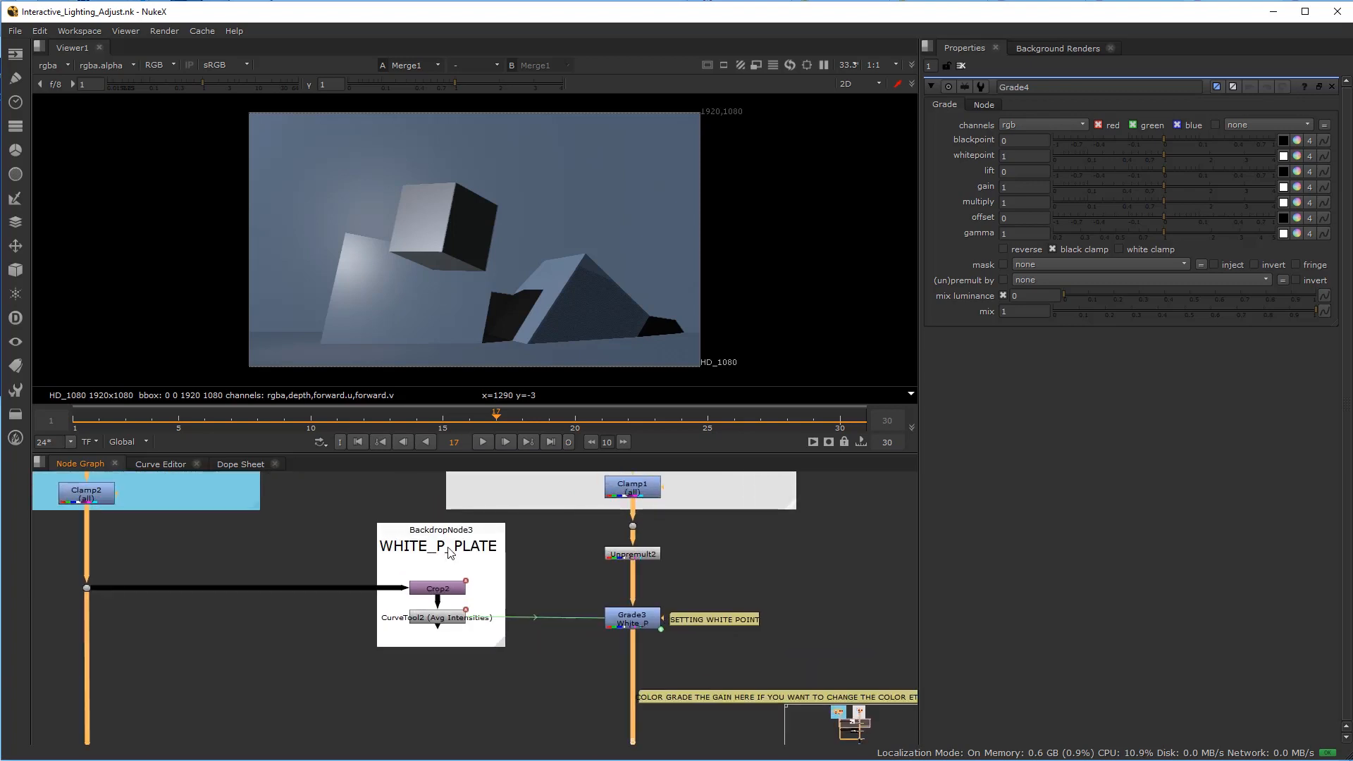
mouse_move(427, 591)
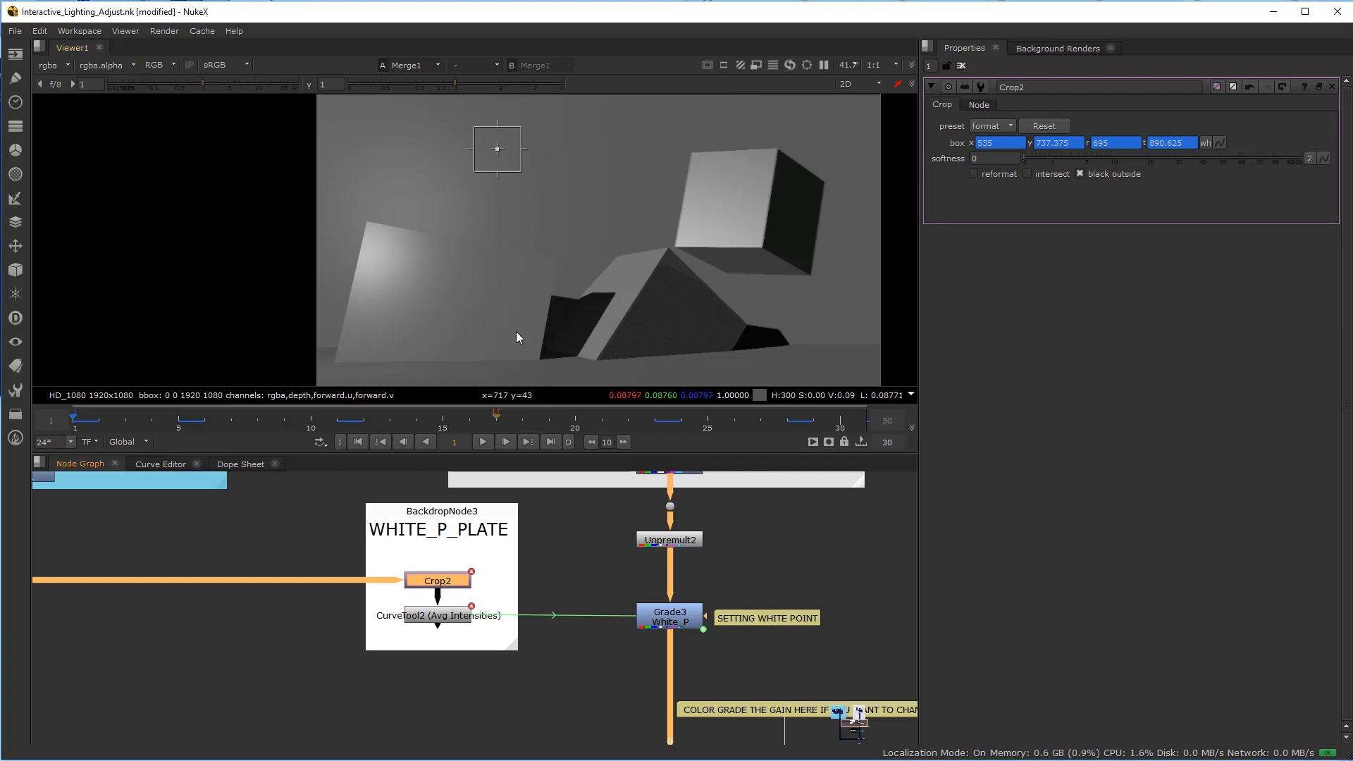
mouse_move(499, 153)
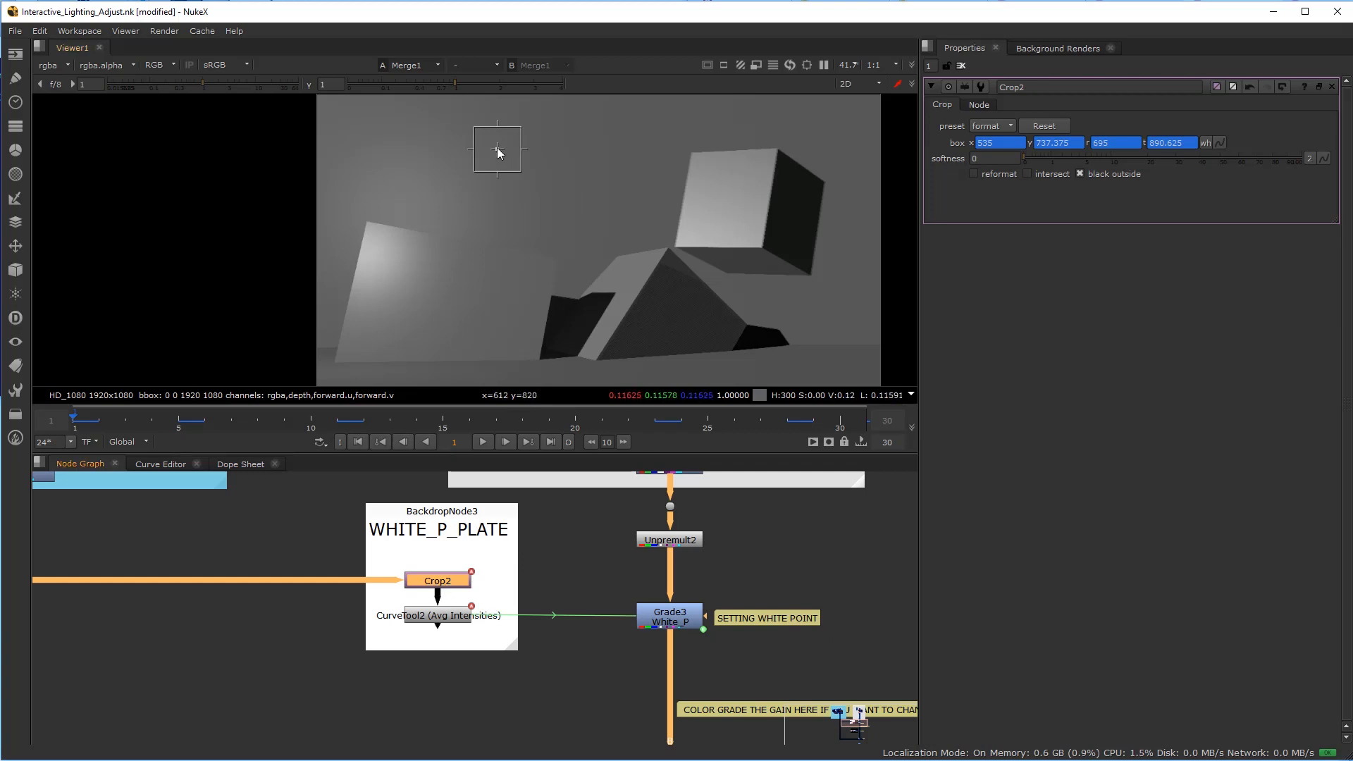
drag(498, 151, 376, 261)
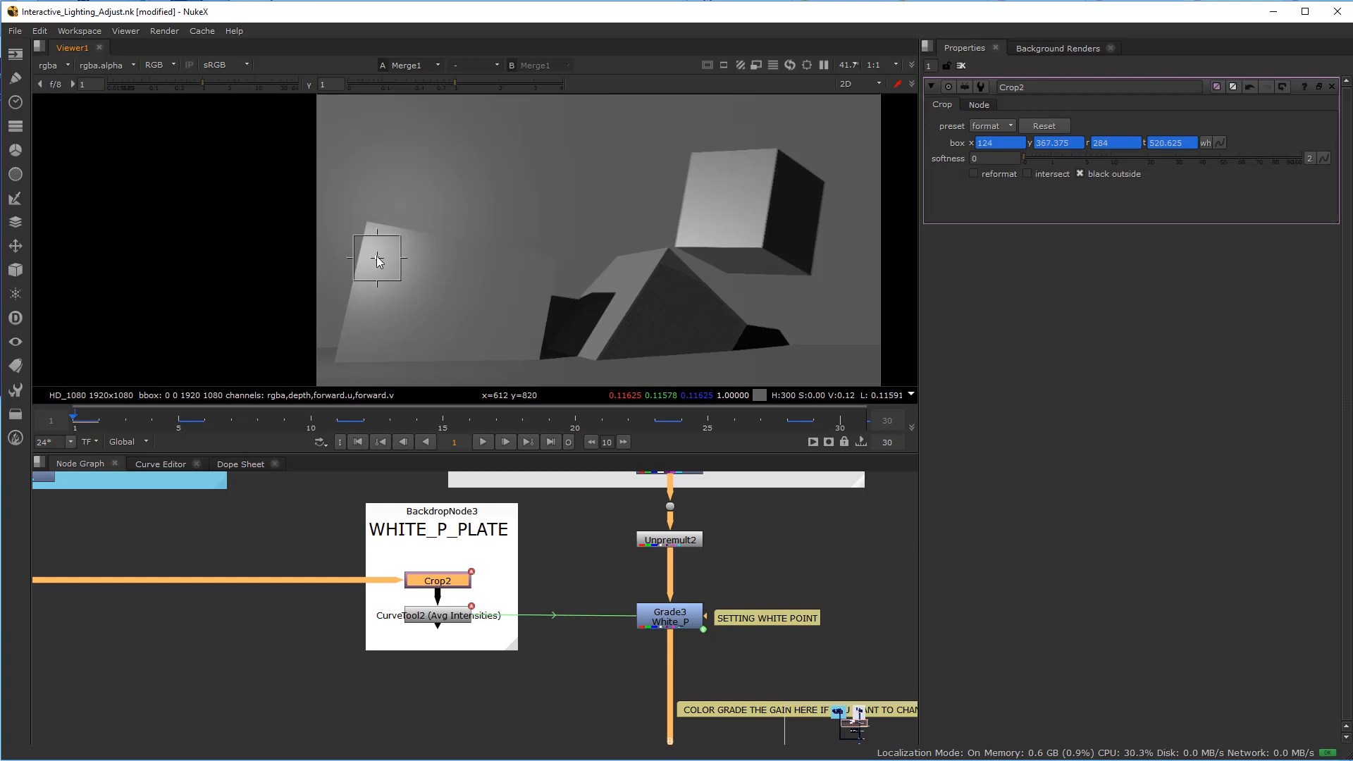
drag(375, 260, 397, 297)
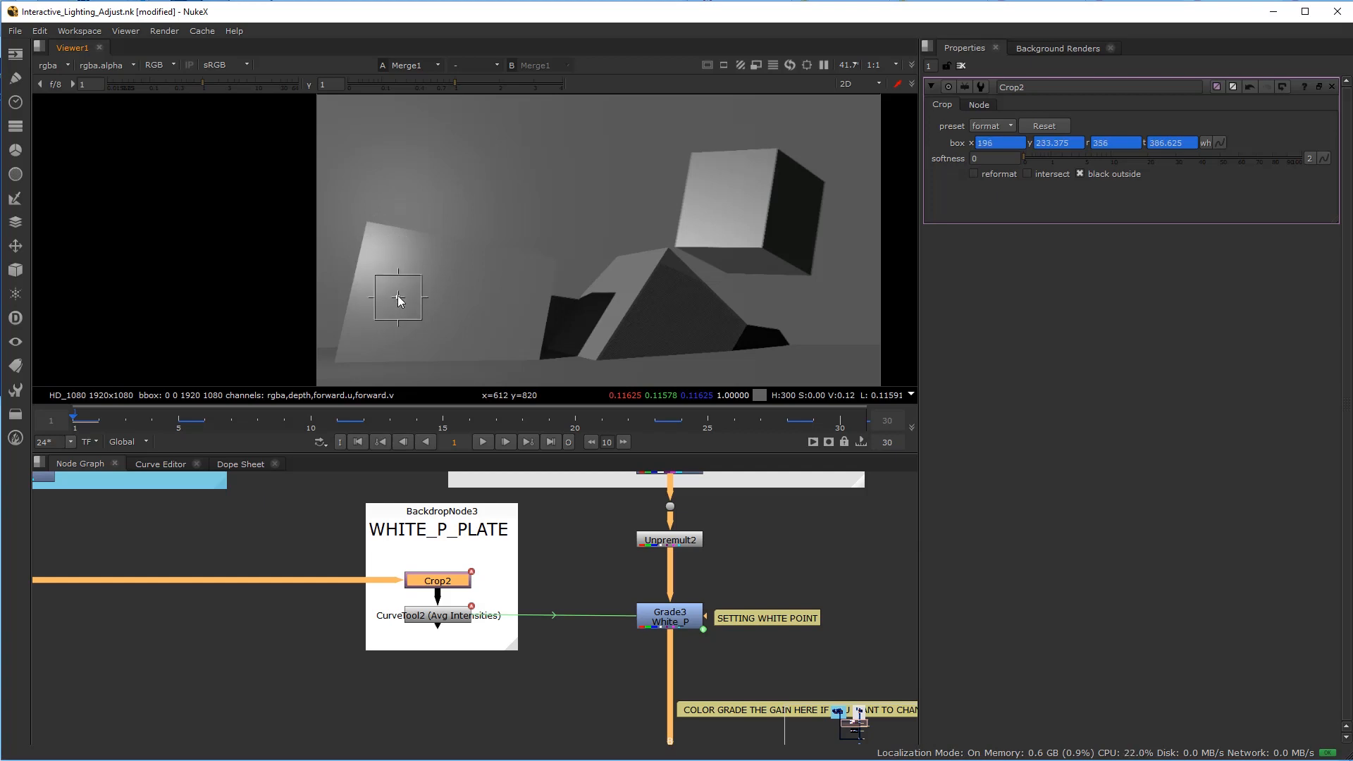
drag(398, 297, 406, 305)
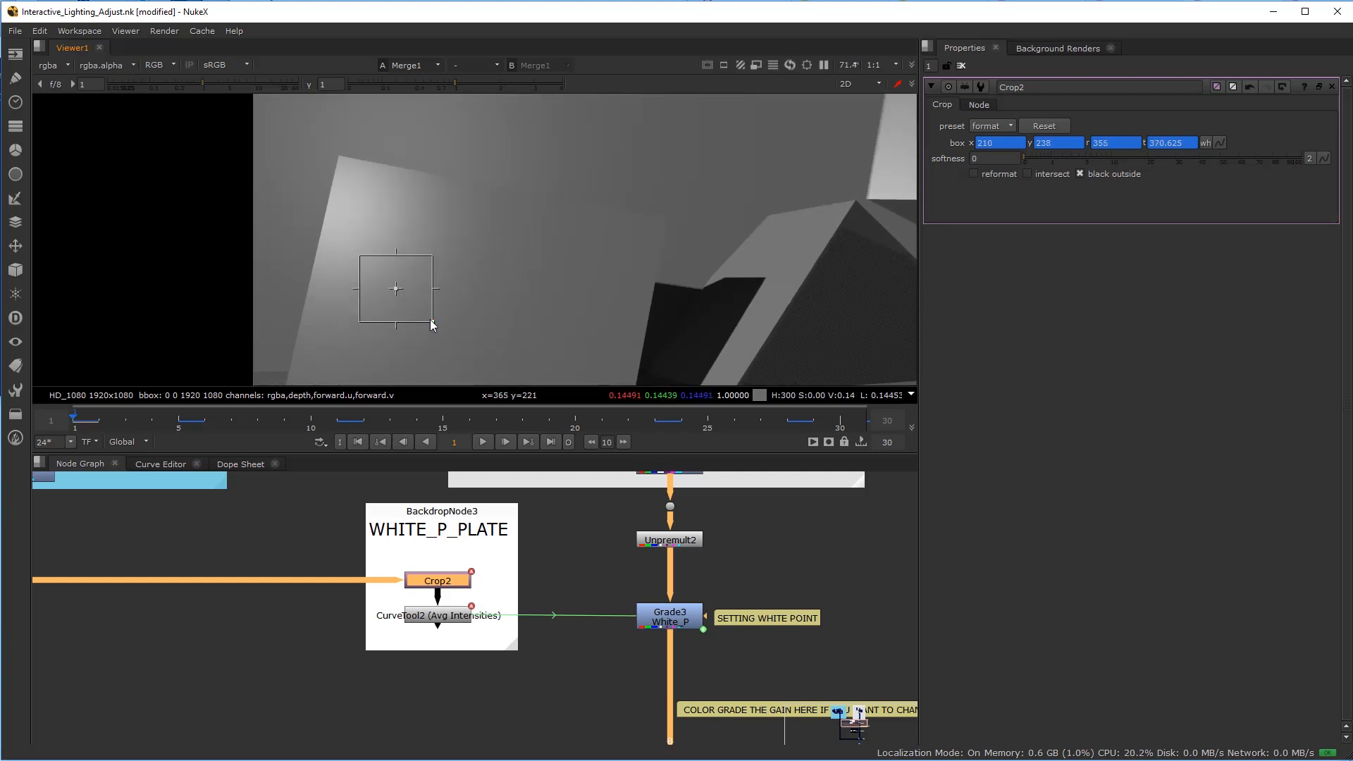
mouse_move(398, 295)
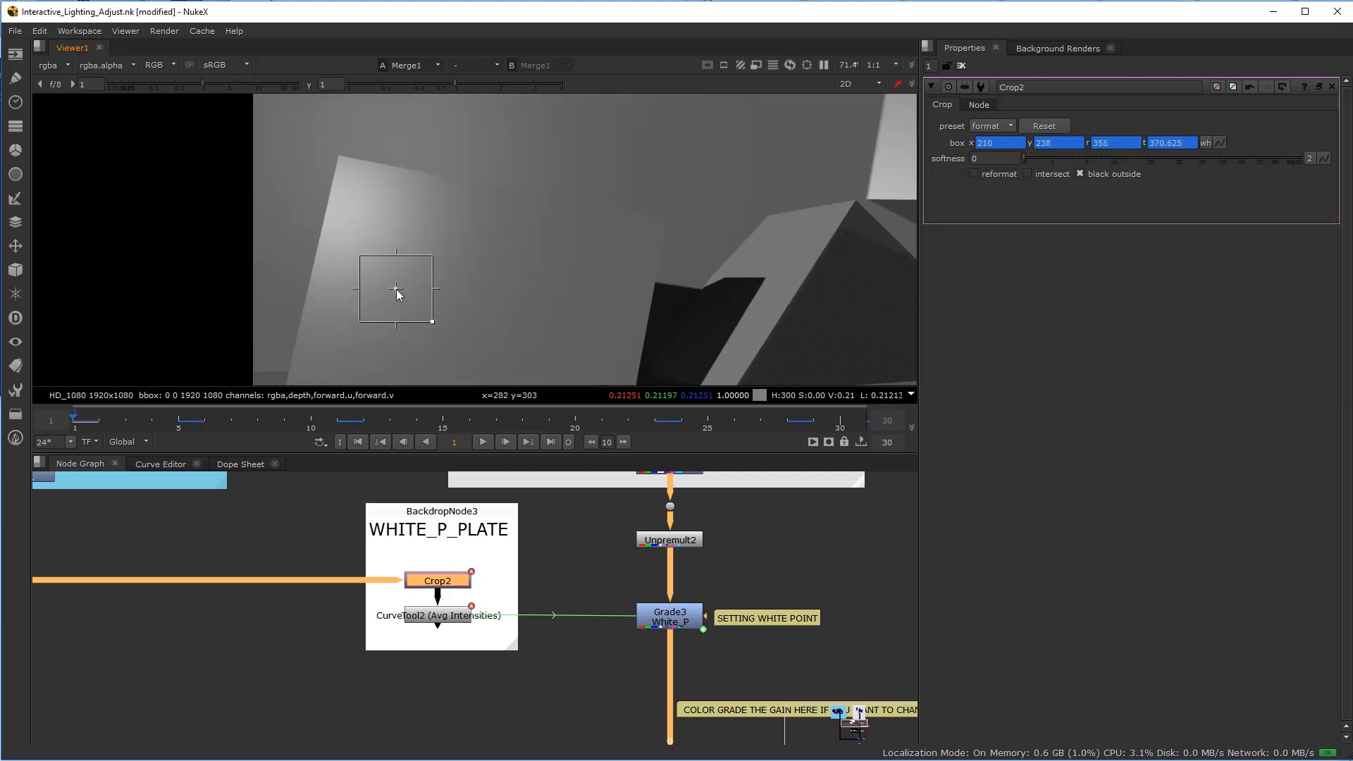
drag(362, 252, 362, 252)
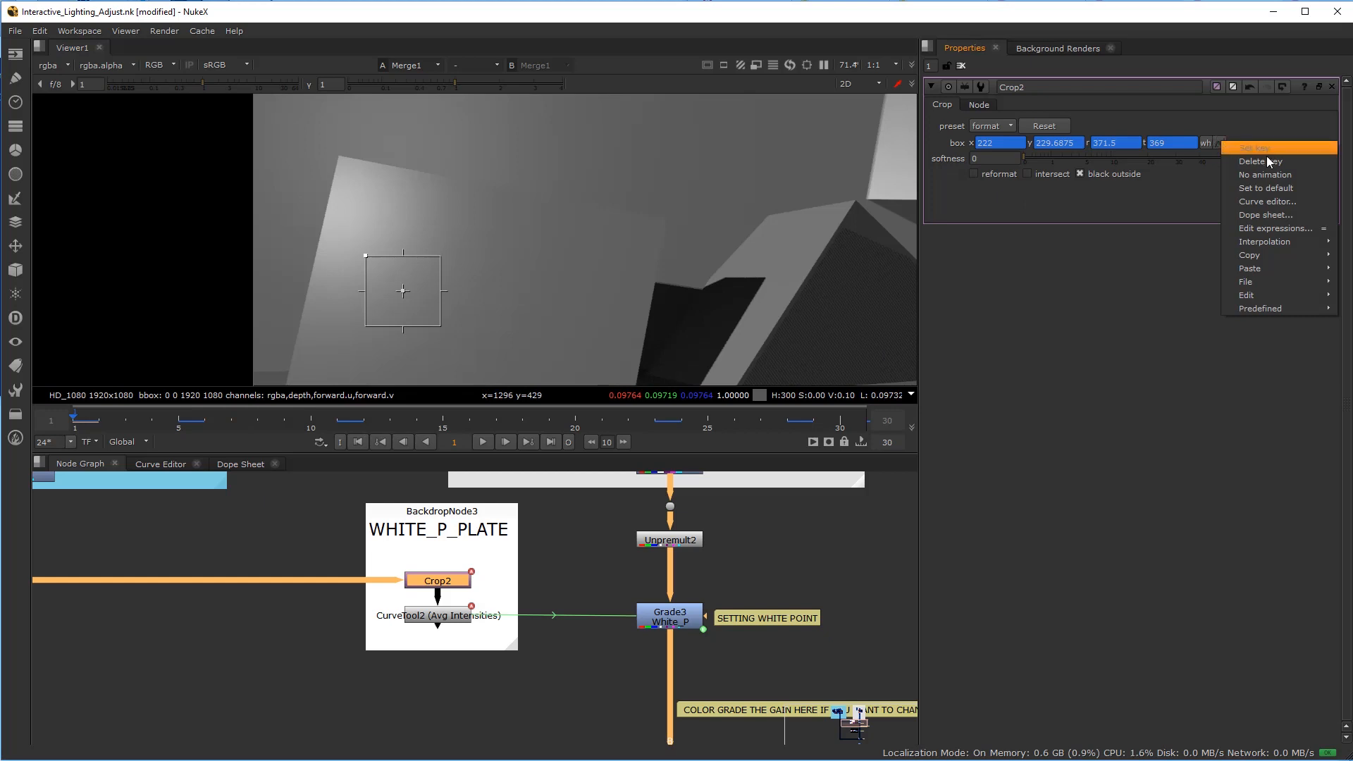
Delete the box animation so Crop2 holds fixed values around 222, 228, 380, 369
click(1257, 161)
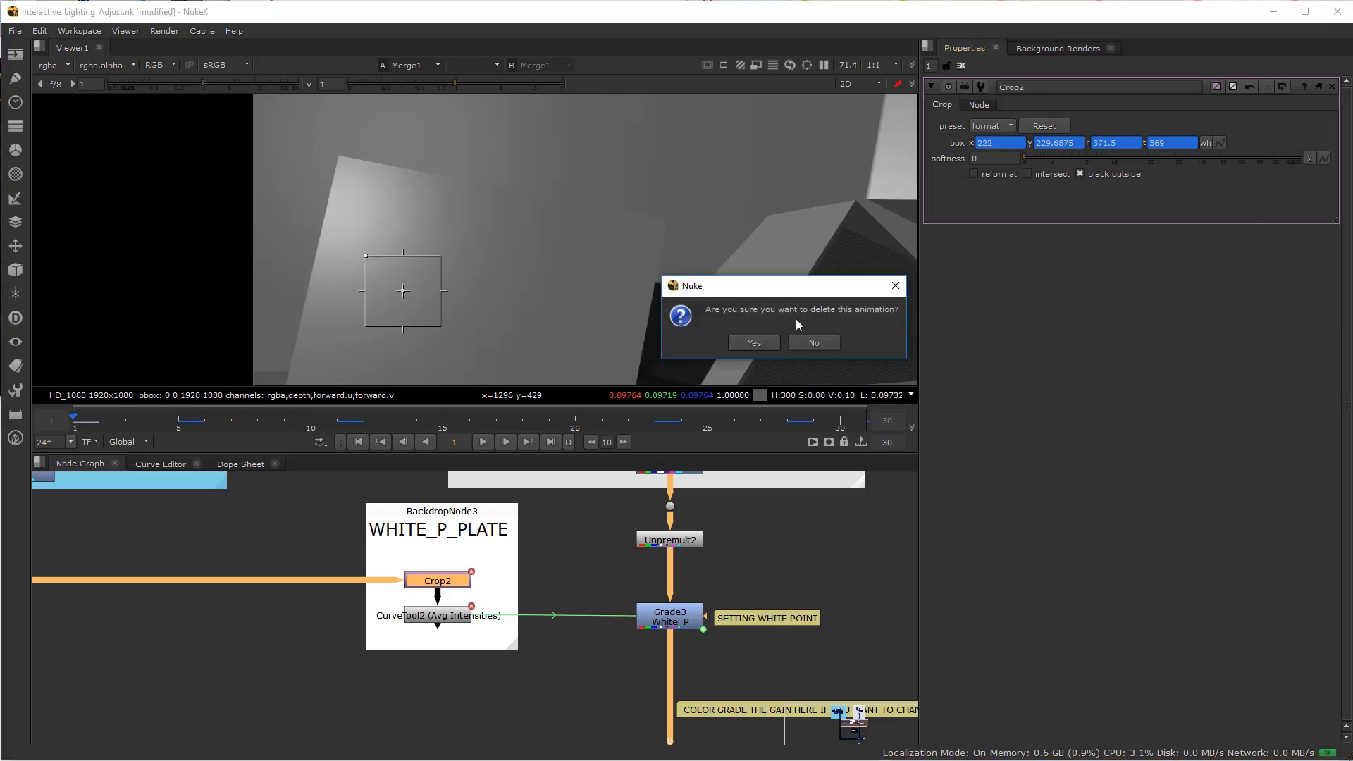
click(753, 342)
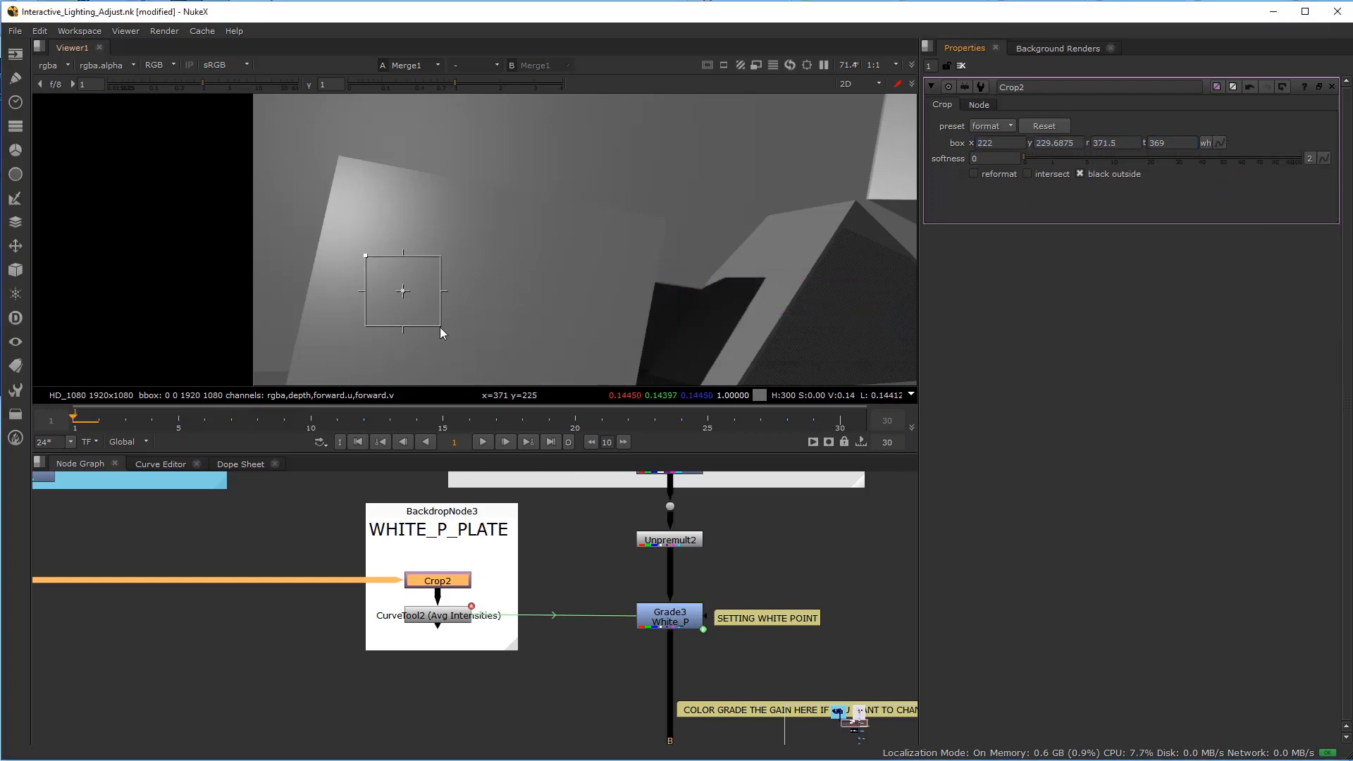
drag(443, 326, 442, 326)
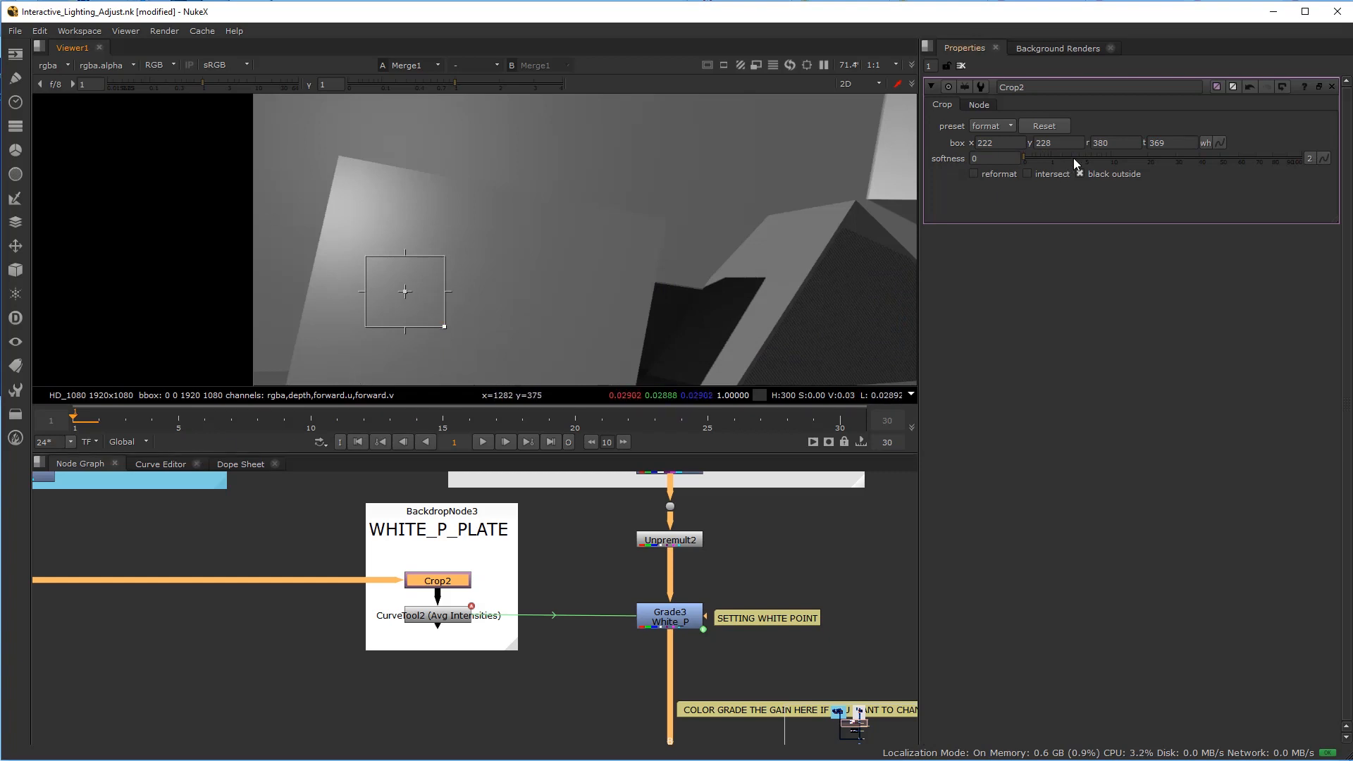
Key Crop2's box at frame 1, then reposition it over the lit patch at frames 10 and 30
right_click(1220, 144)
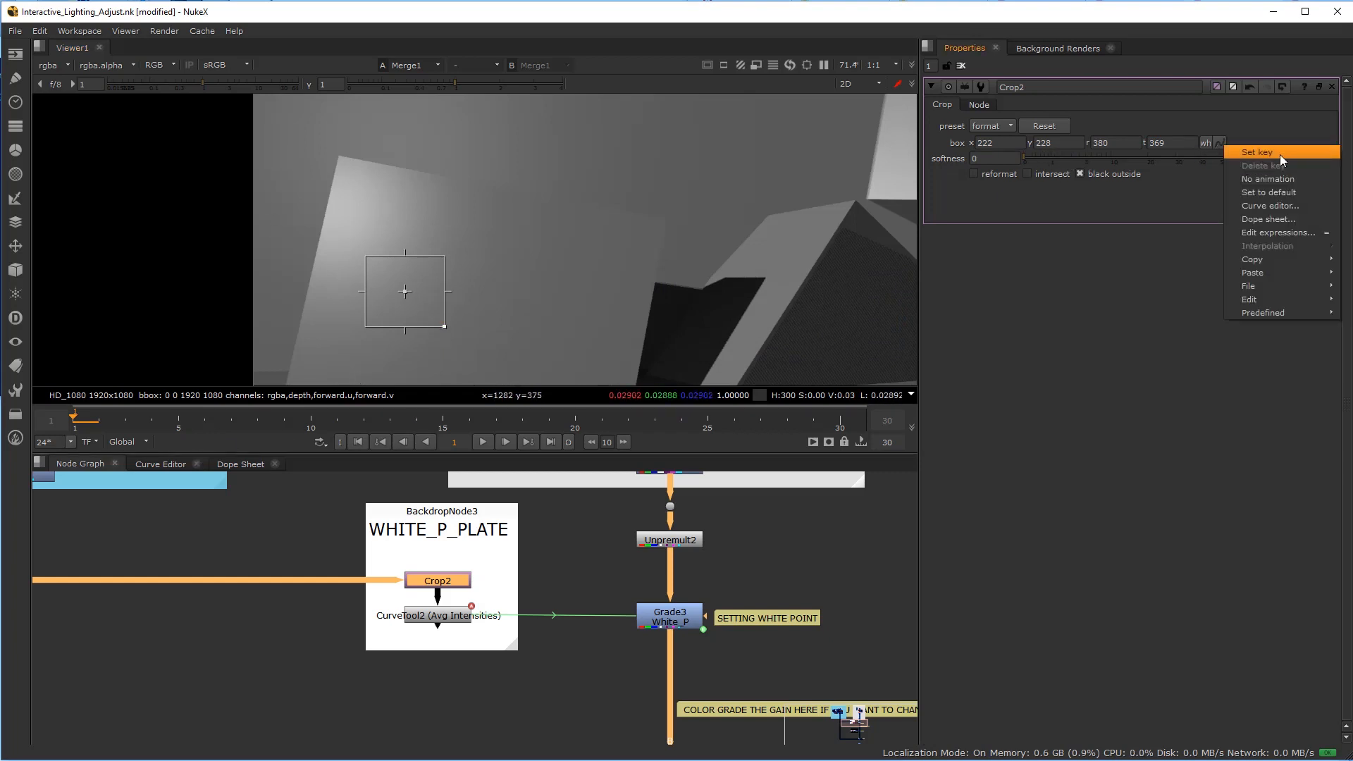
click(1257, 152)
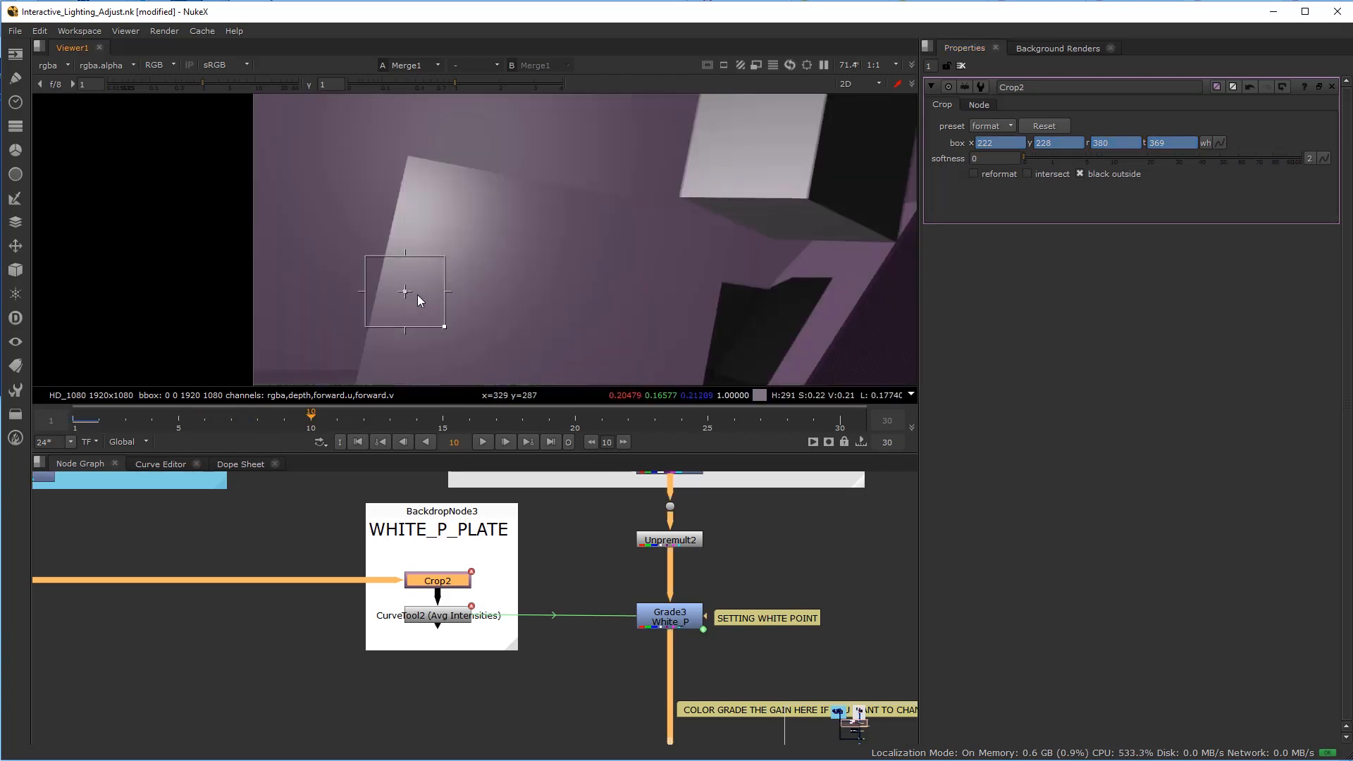
drag(406, 290, 504, 298)
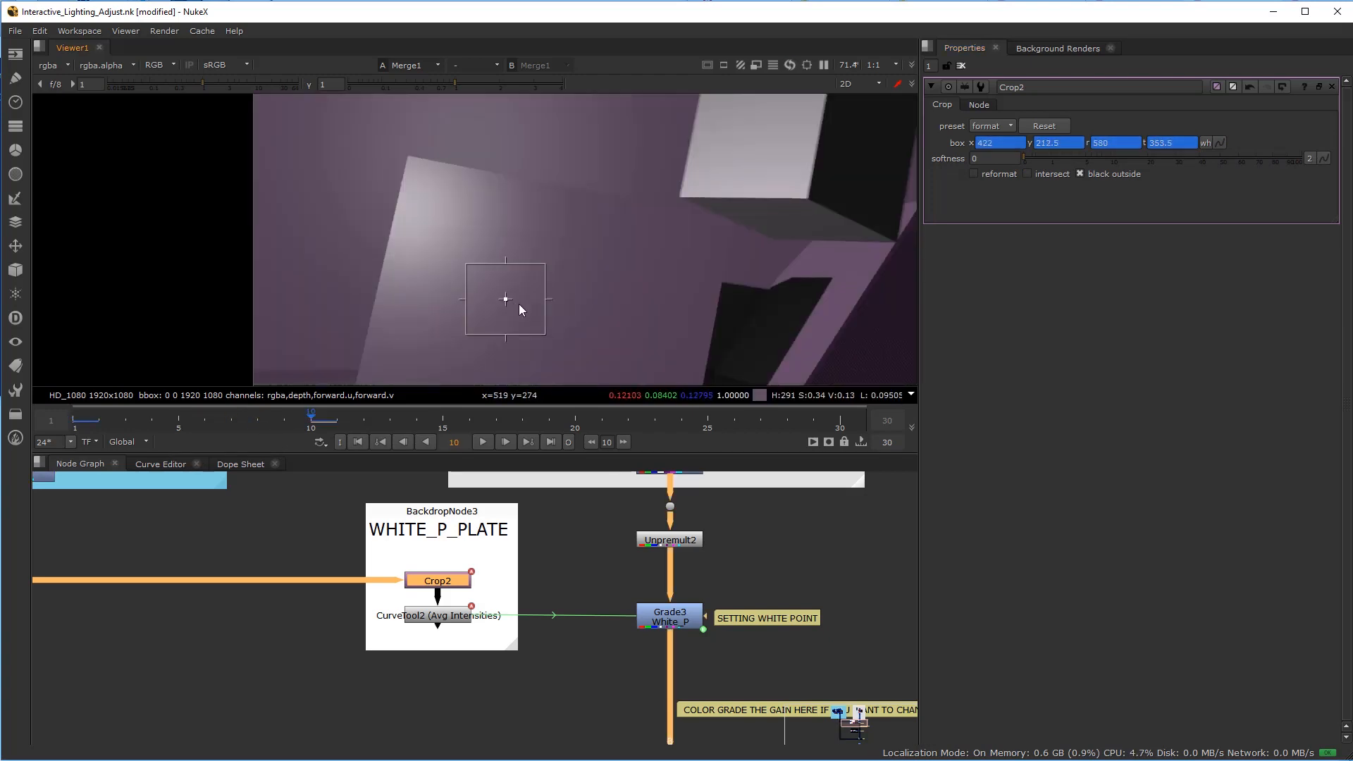
drag(504, 298, 507, 303)
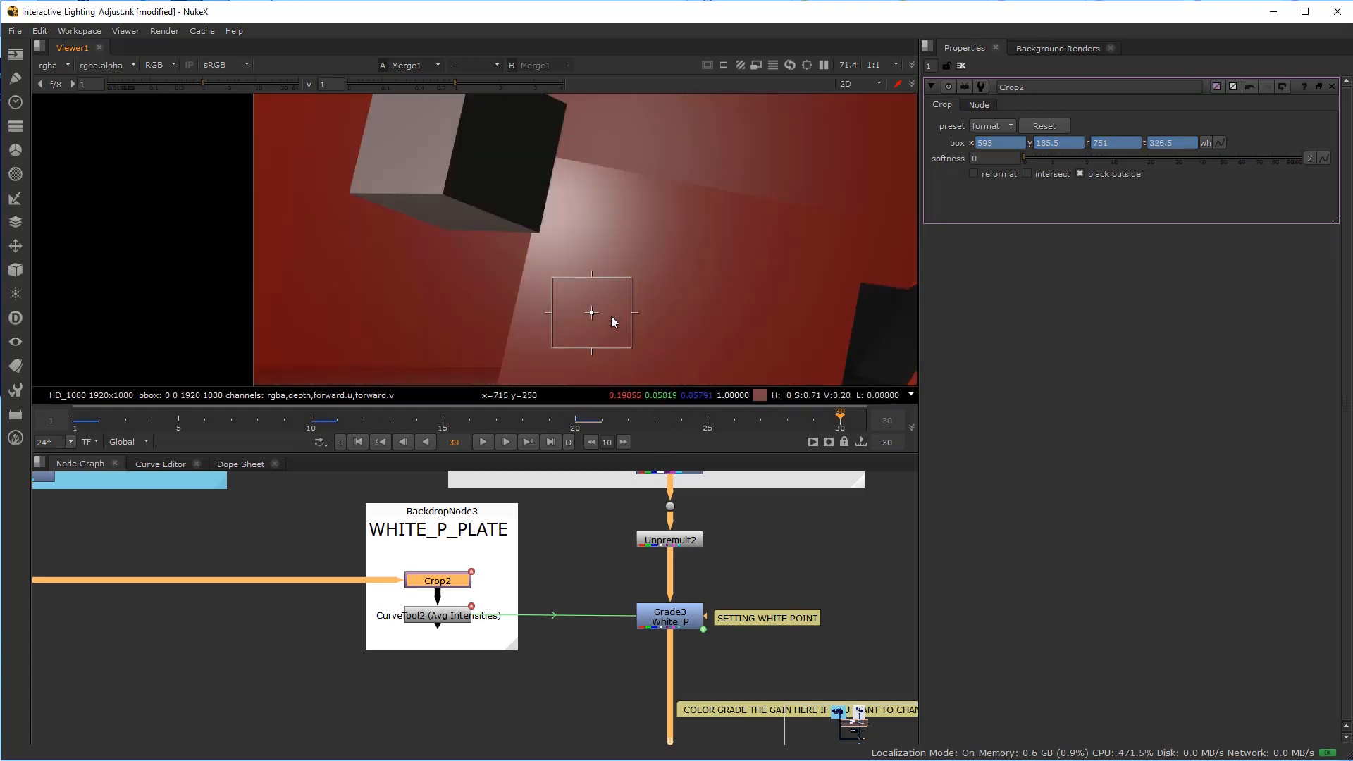
drag(591, 313, 654, 326)
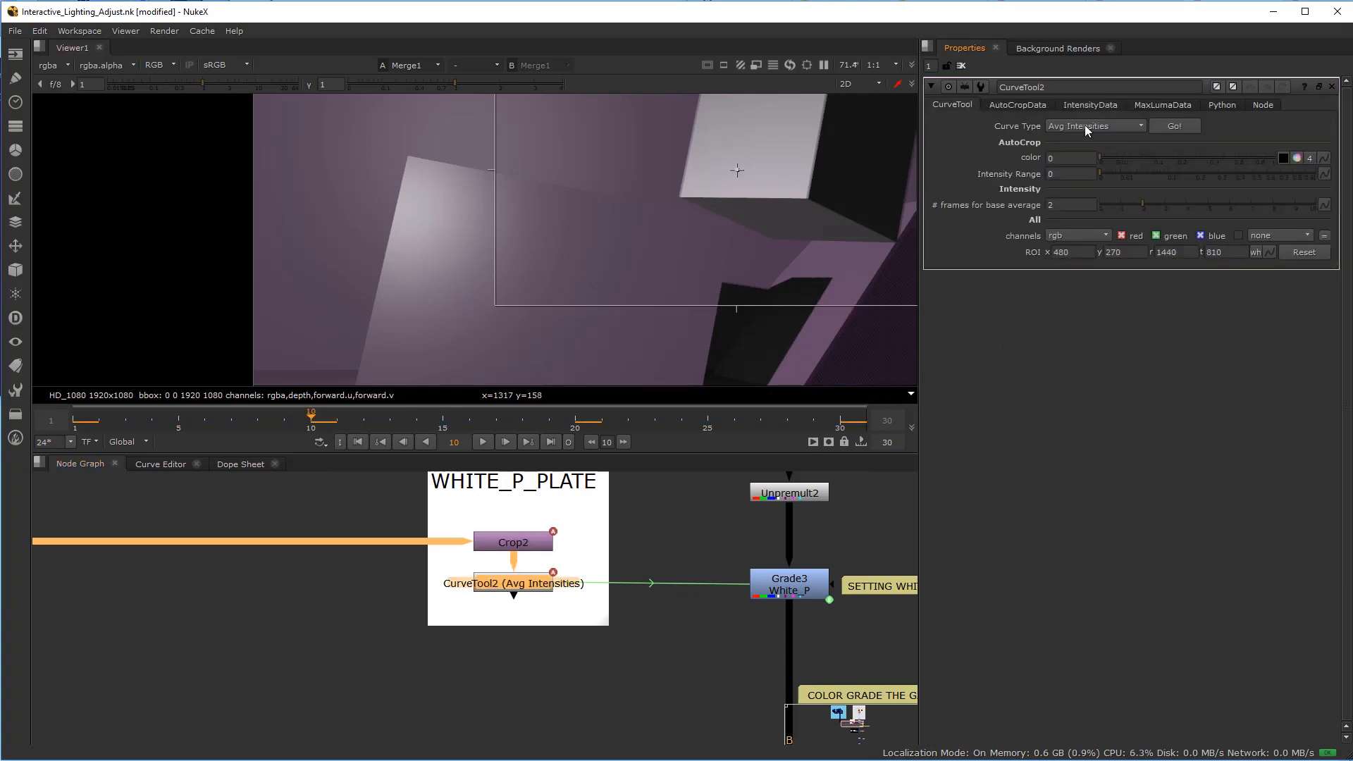
Run CurveTool2's Avg Intensities analysis, giving Grade3 a white point near 0.859, 0.861, 0.859
click(1175, 126)
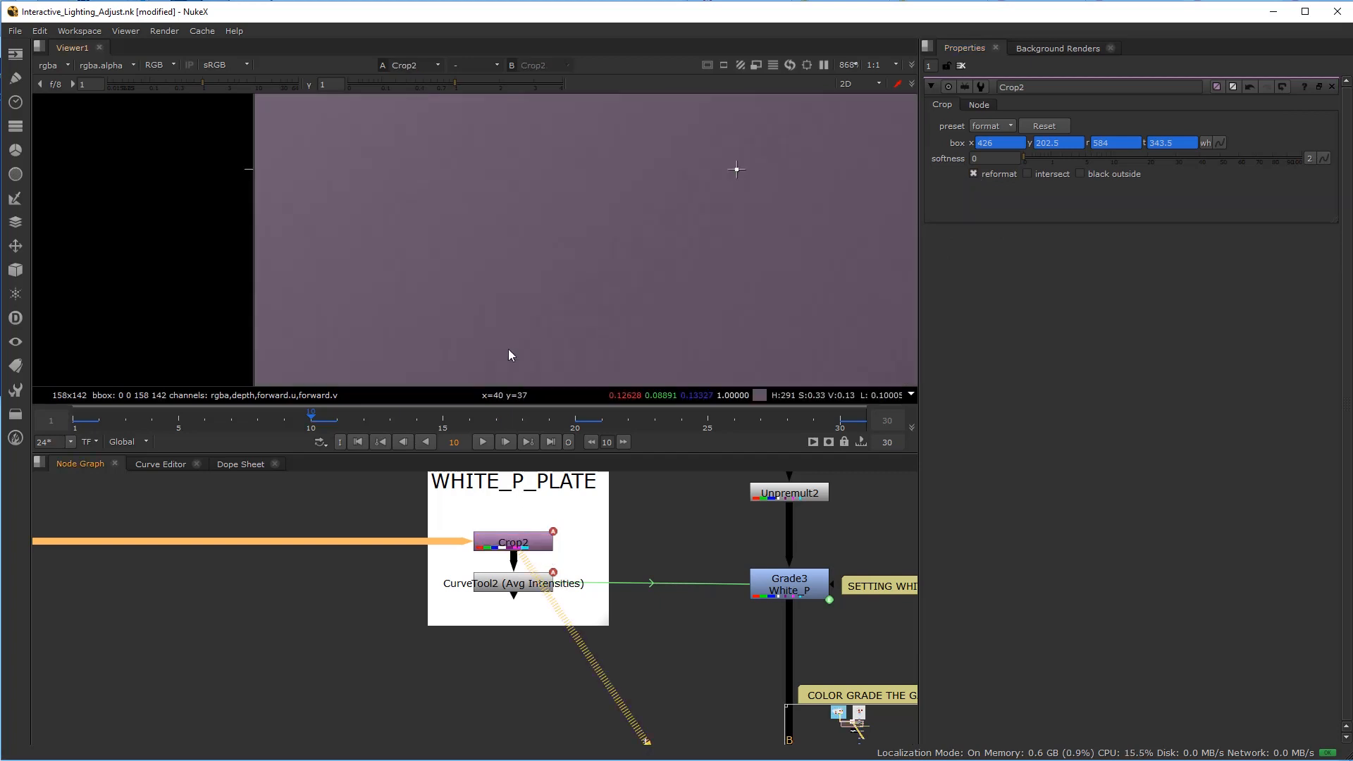
click(513, 583)
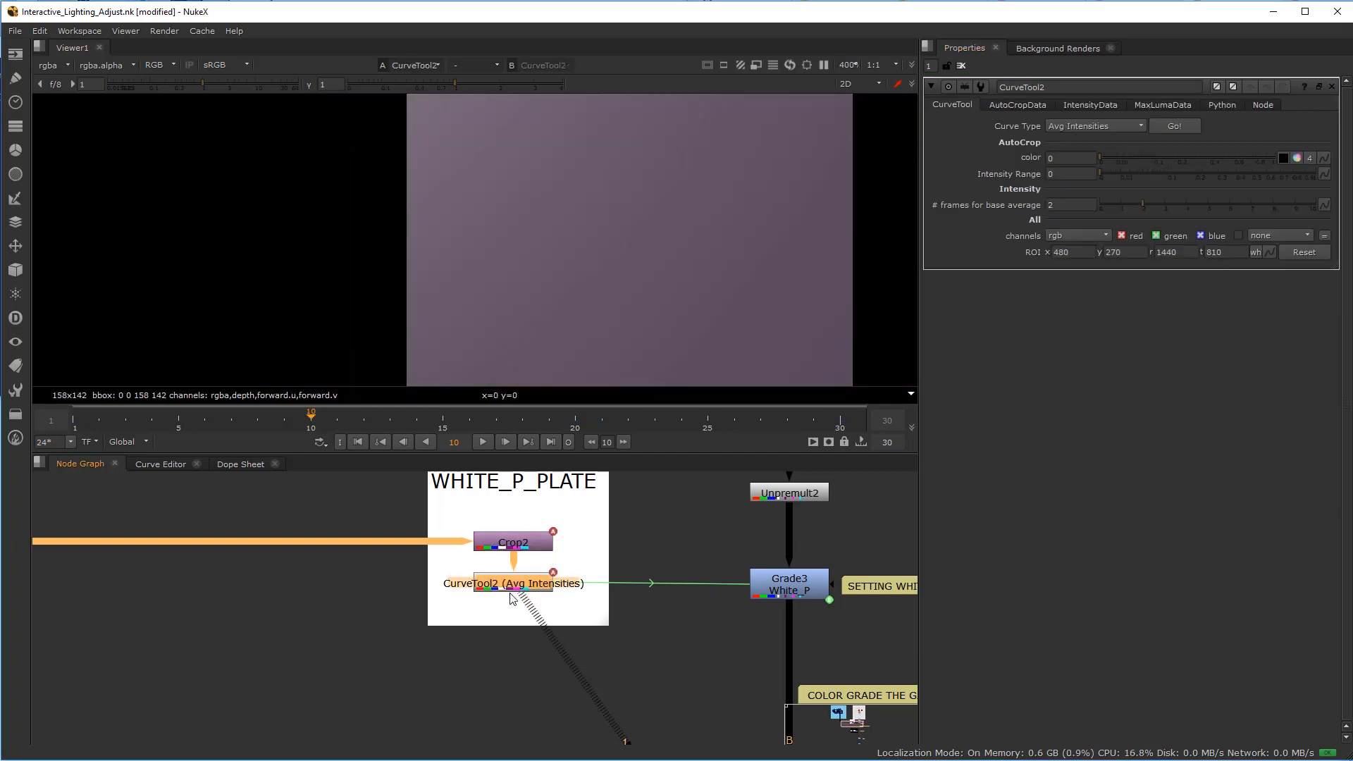
click(1174, 125)
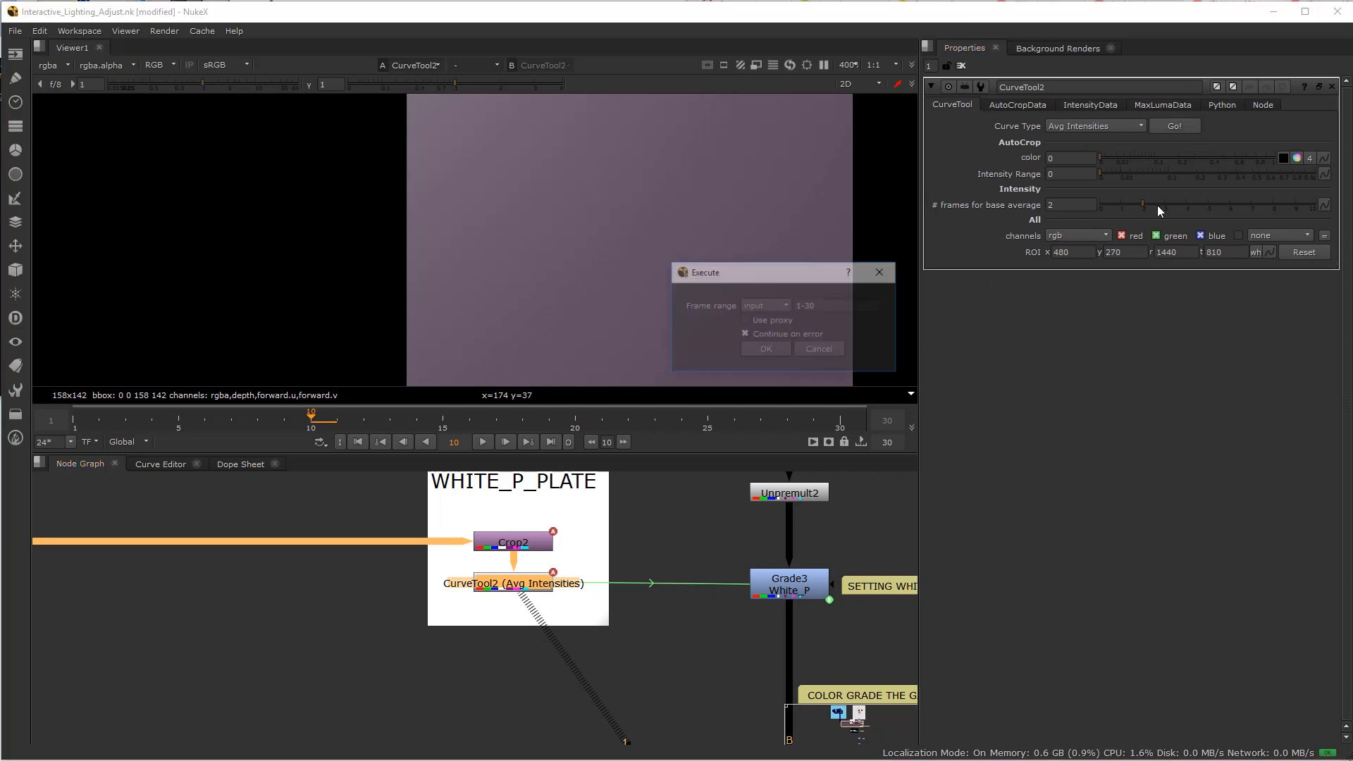
click(765, 349)
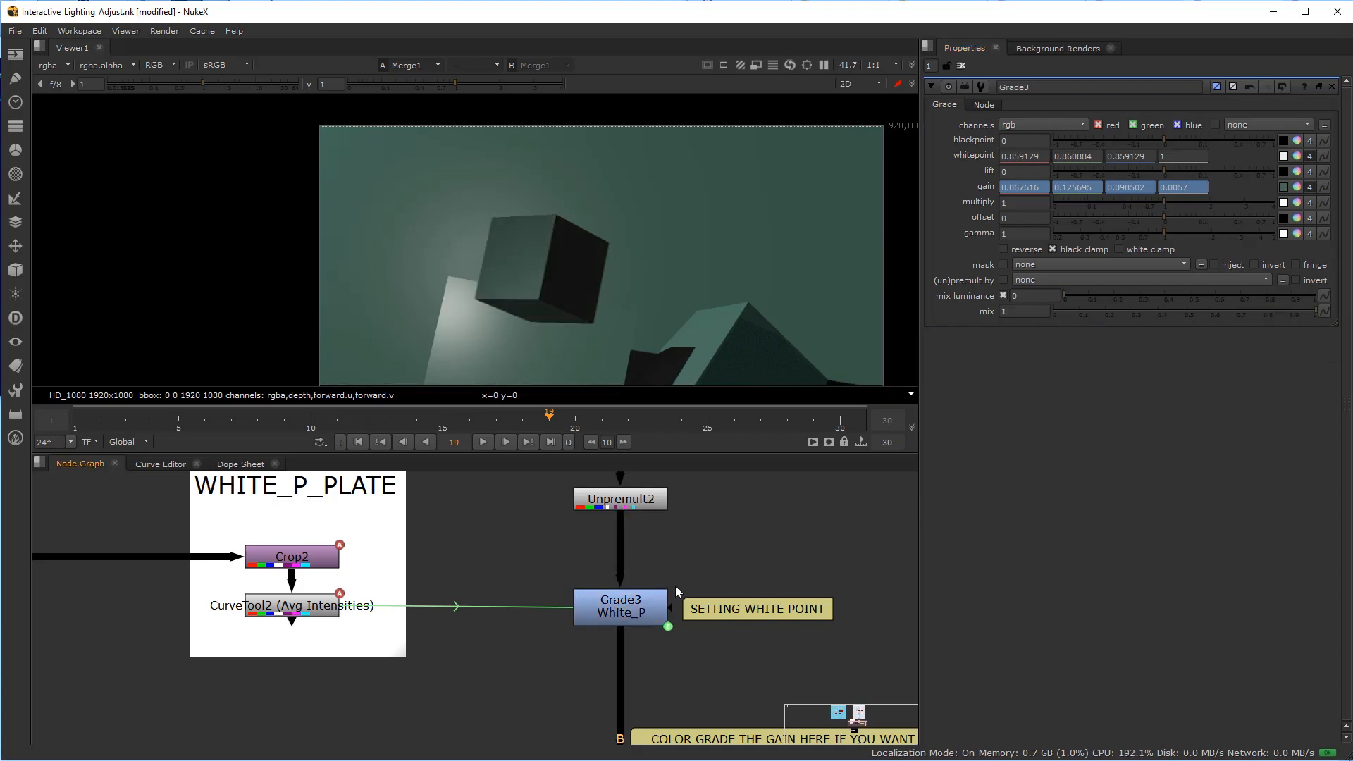
Set Grade3 White_P's multiply to about 1.16 and scrub the shot to check frames
click(621, 609)
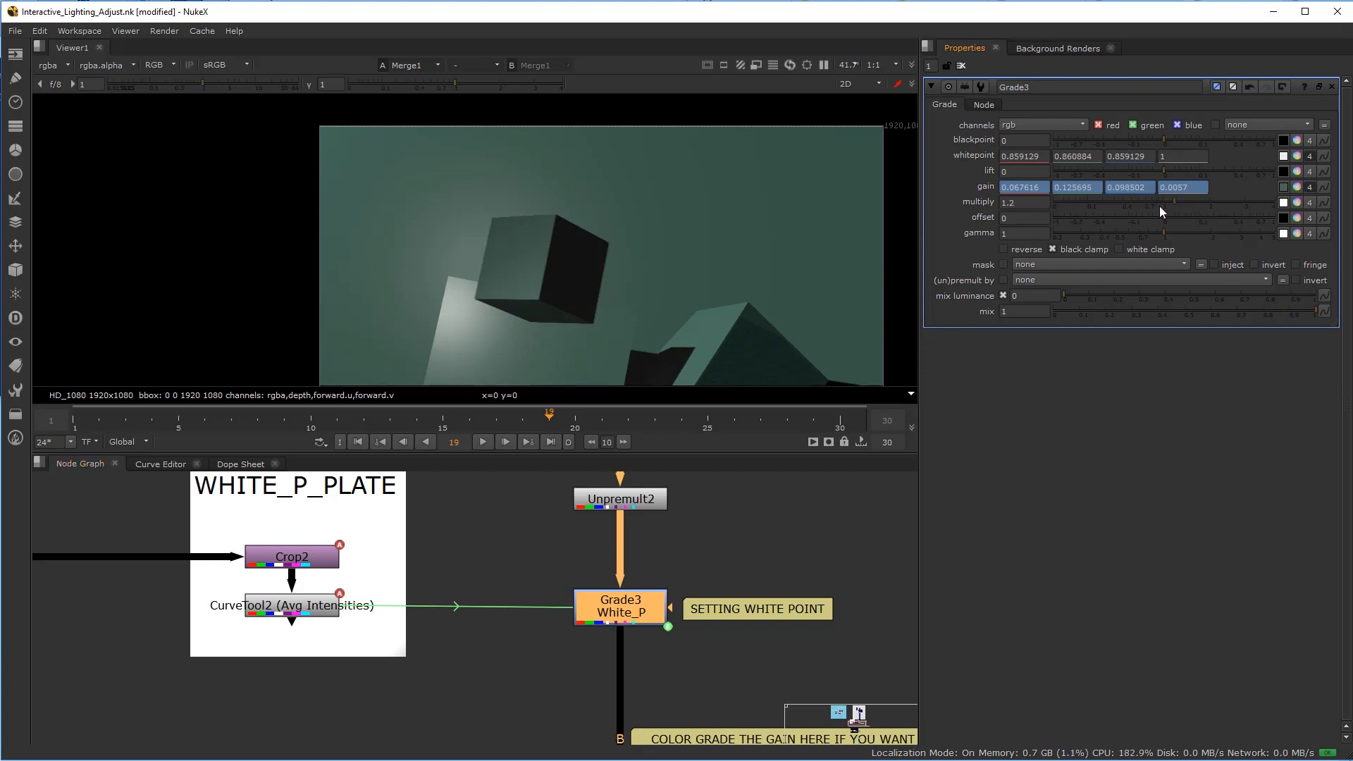
drag(1160, 213, 1178, 209)
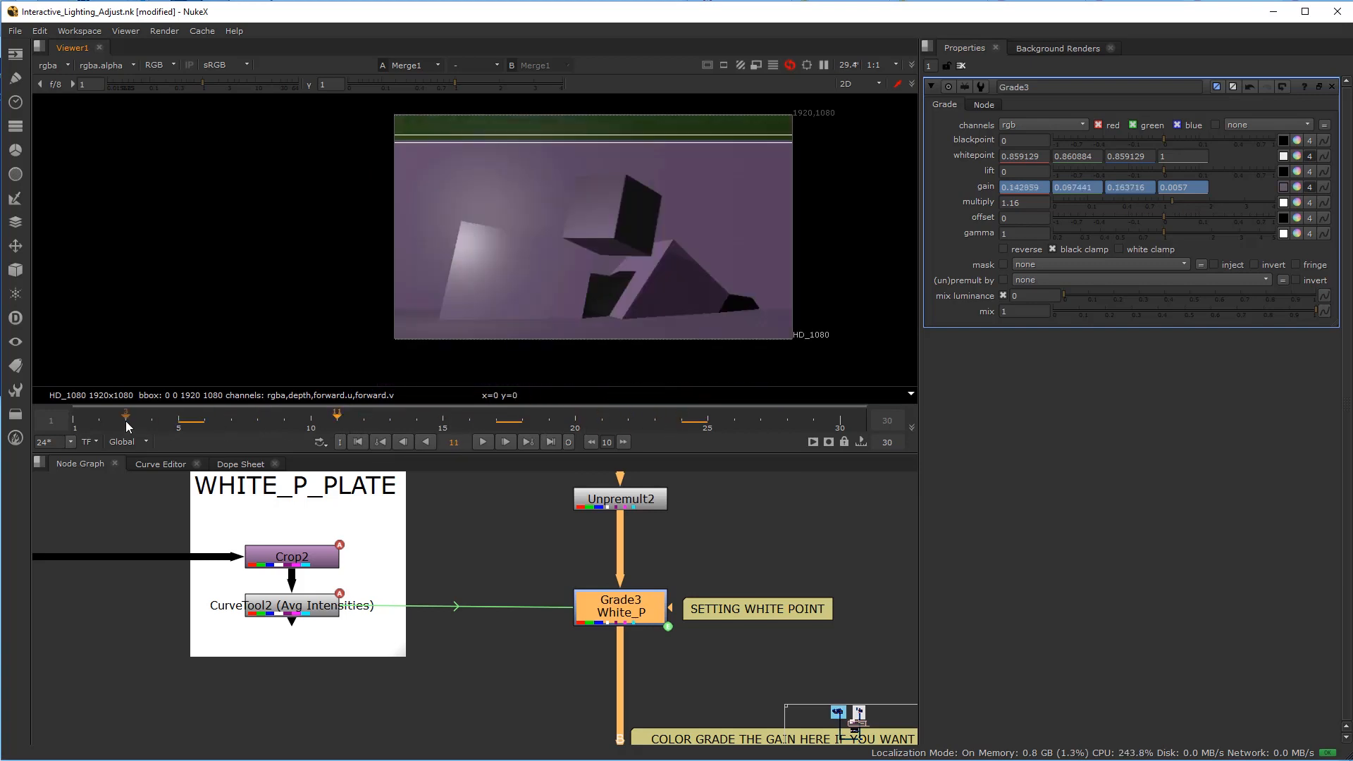
drag(125, 422, 760, 421)
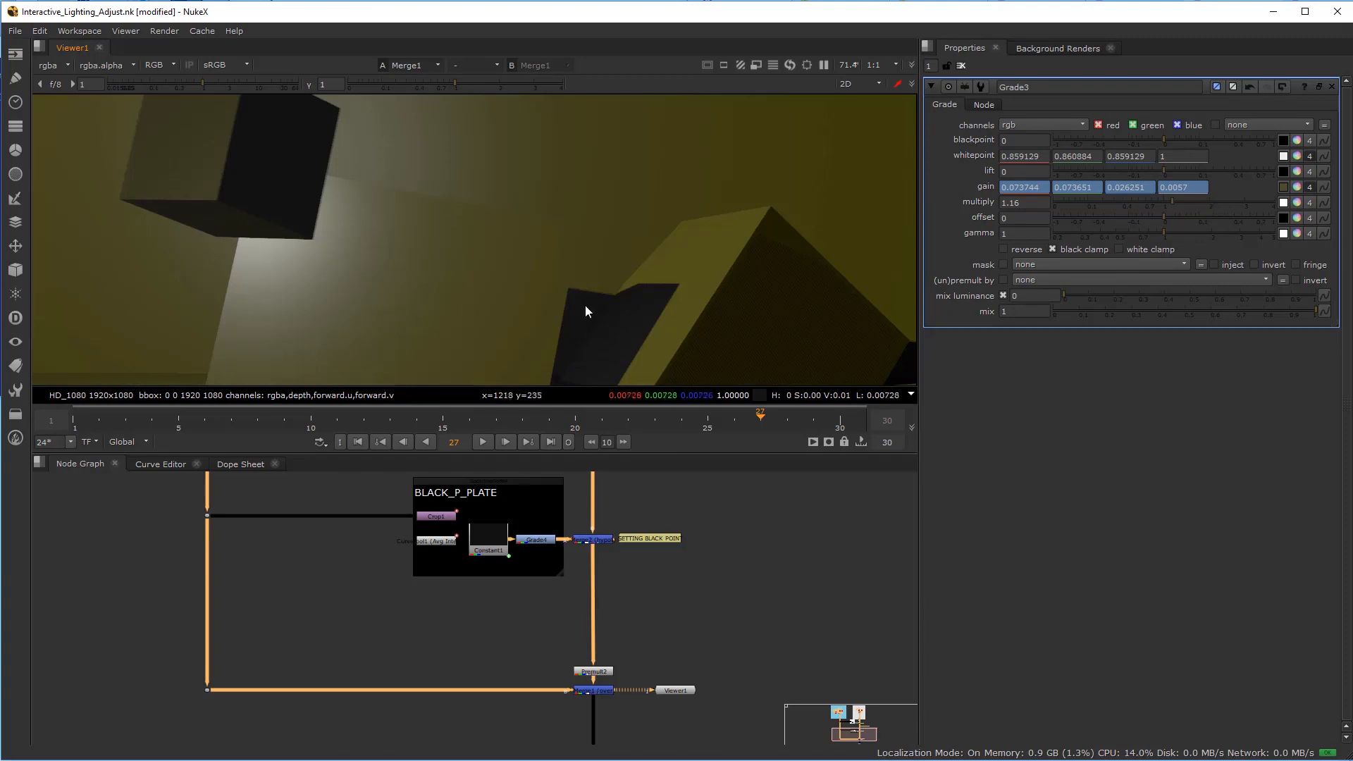
mouse_move(327, 199)
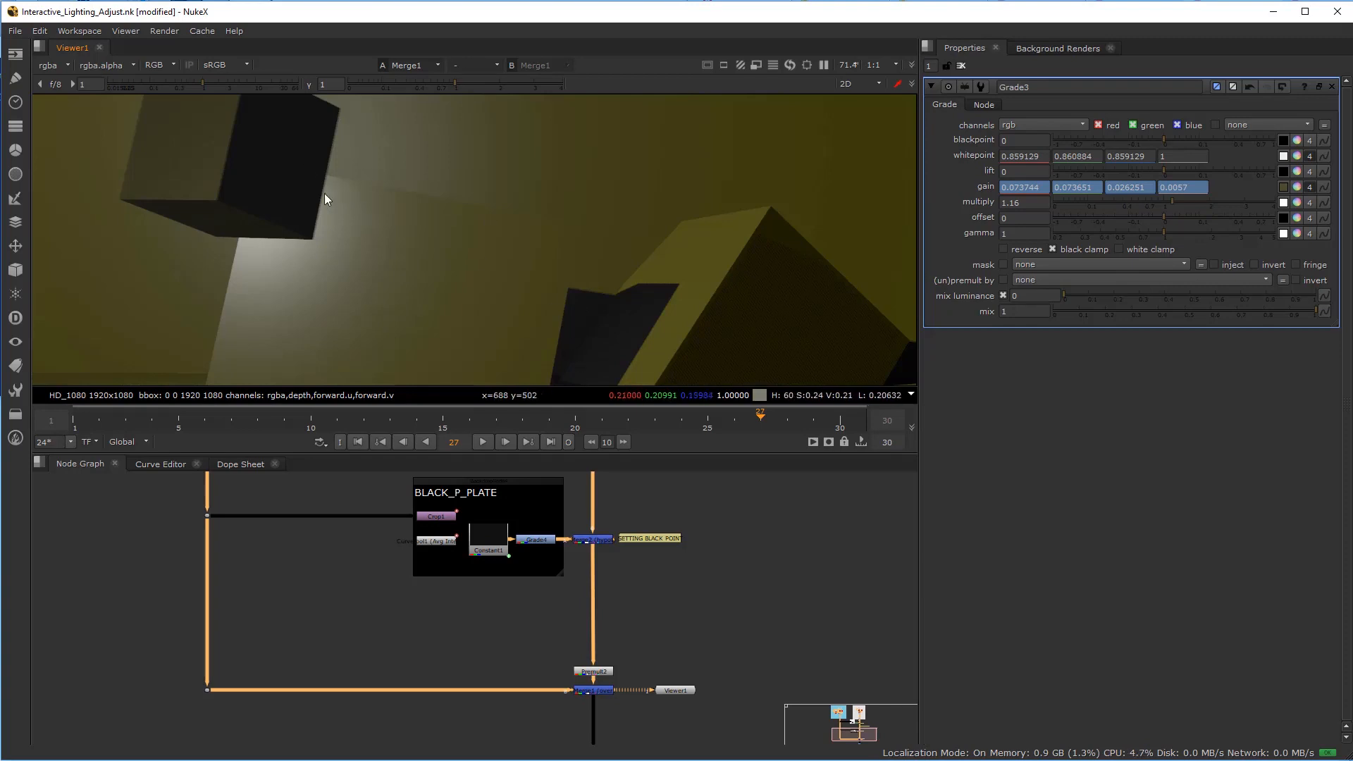
mouse_move(564, 332)
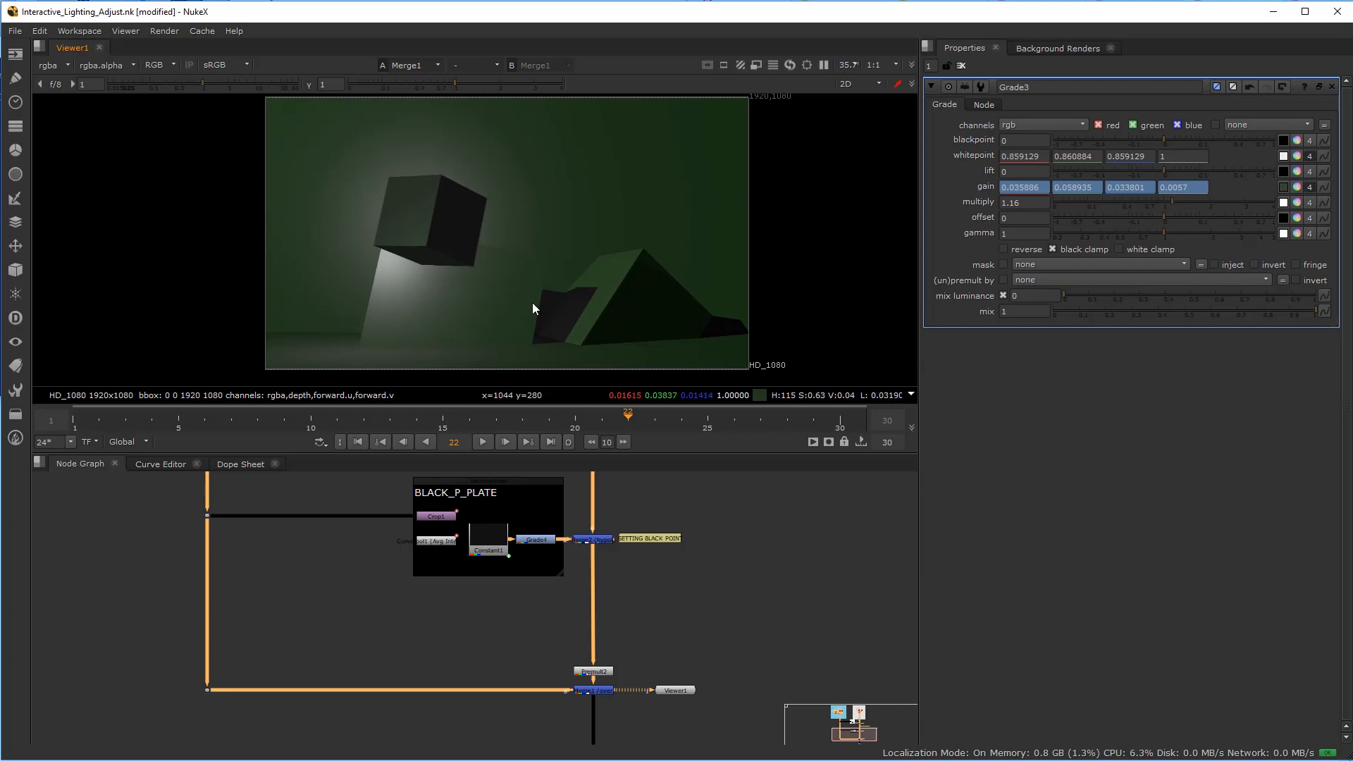
mouse_move(487, 365)
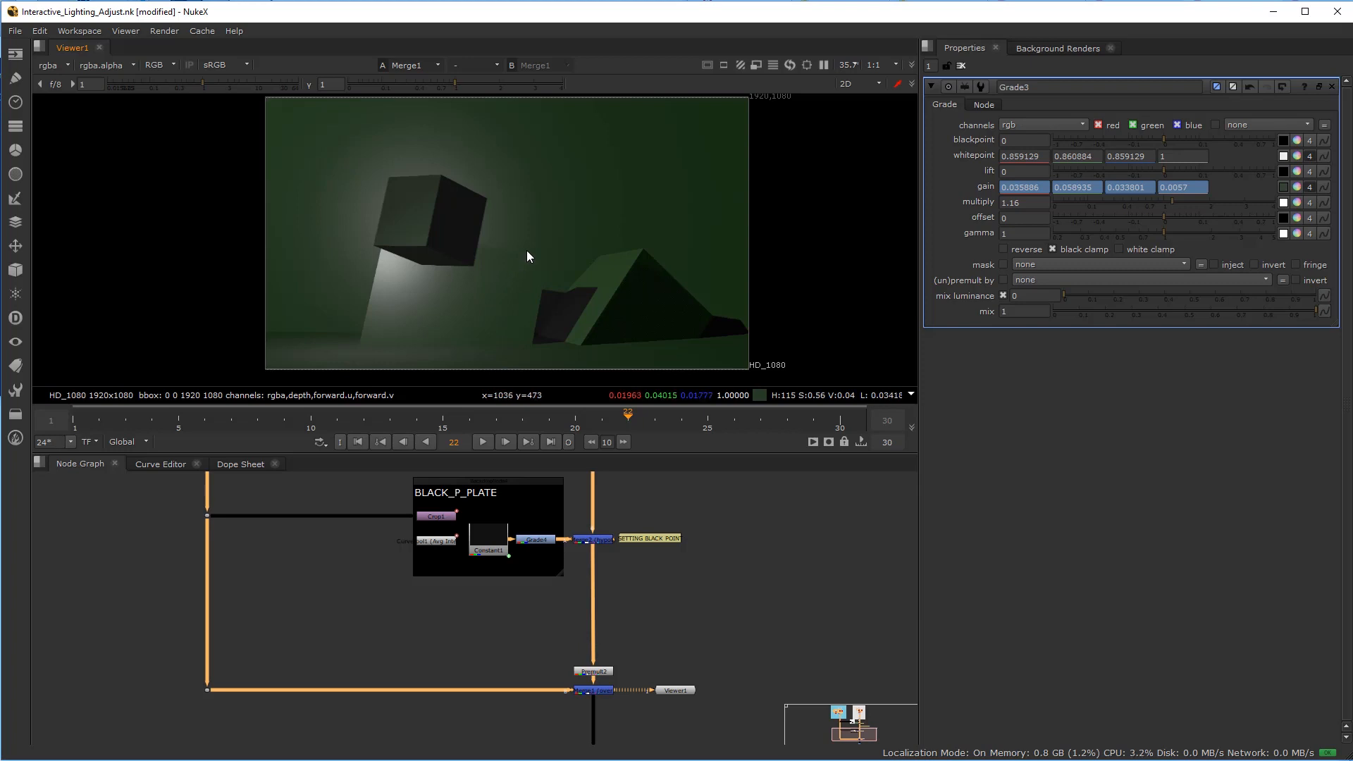
mouse_move(612, 237)
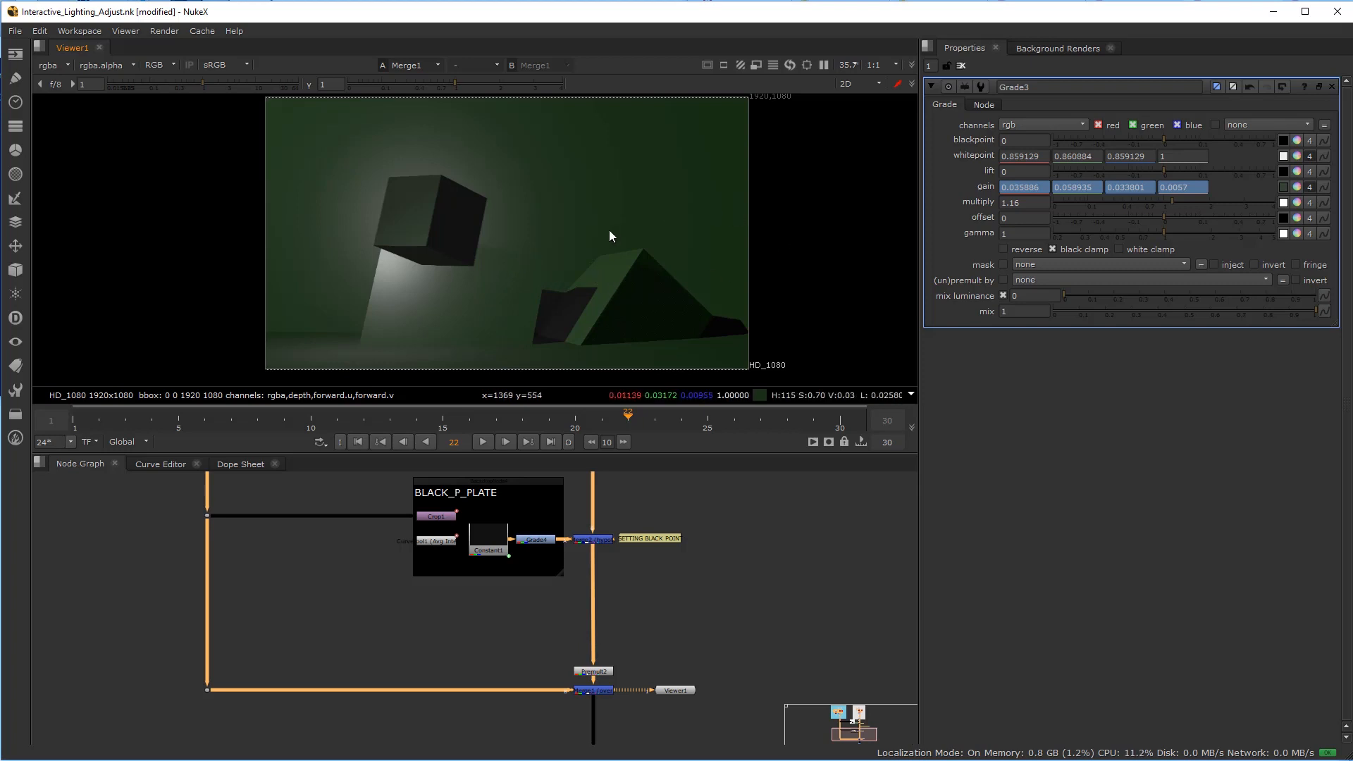
mouse_move(561, 260)
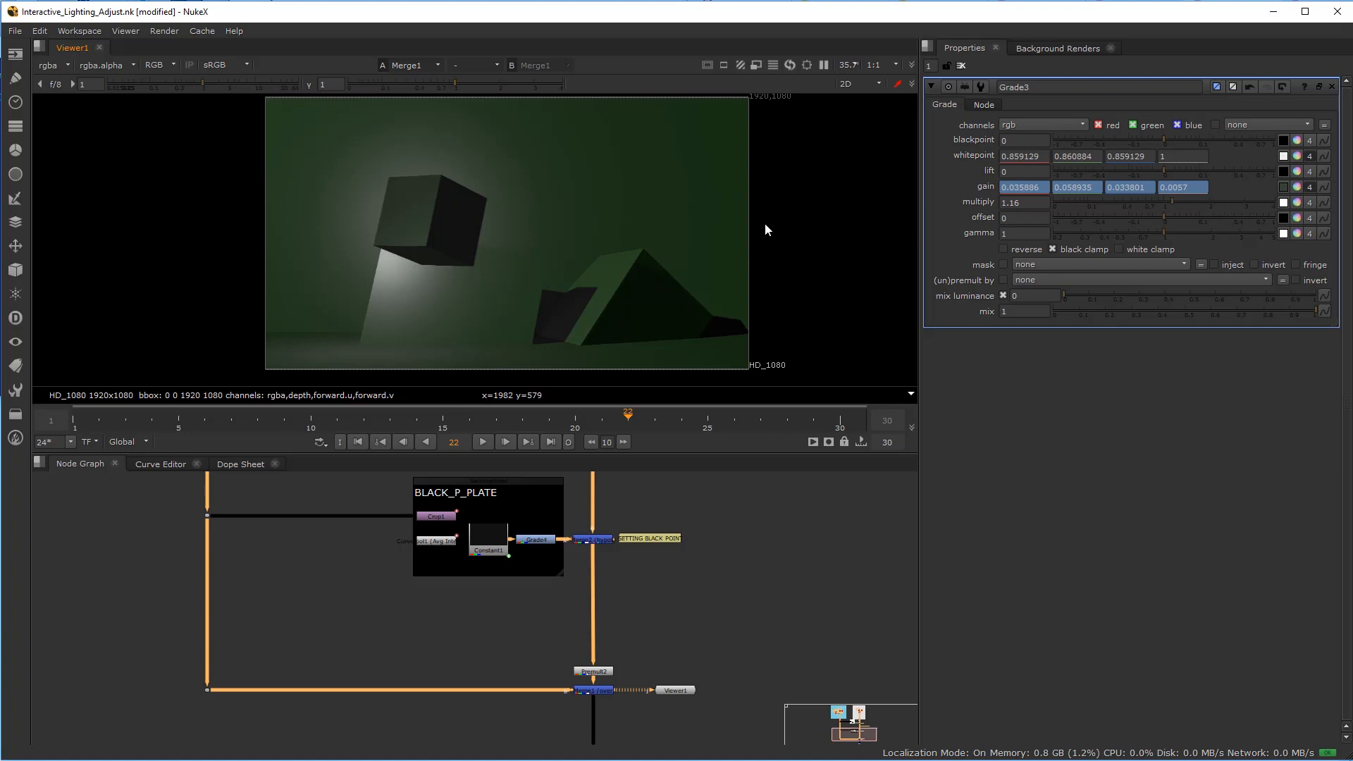
mouse_move(516, 260)
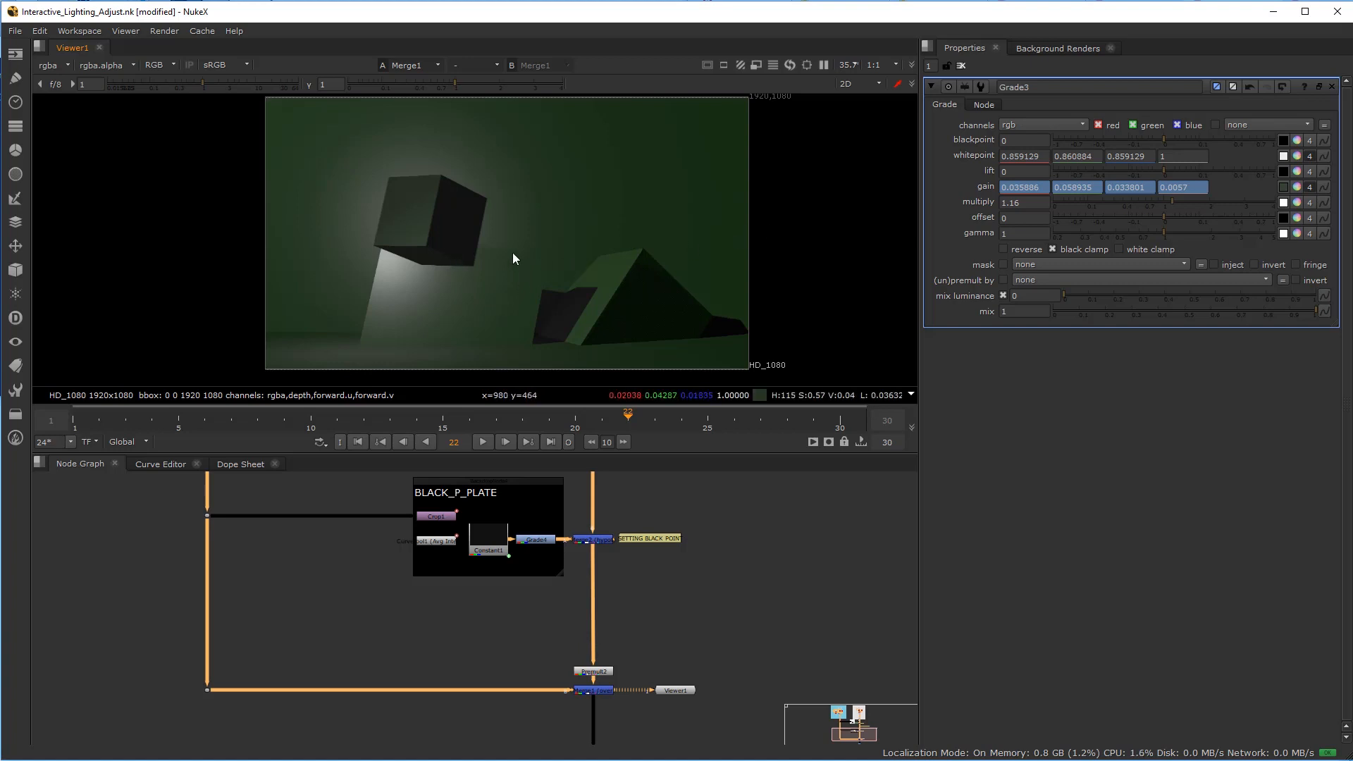
mouse_move(496, 268)
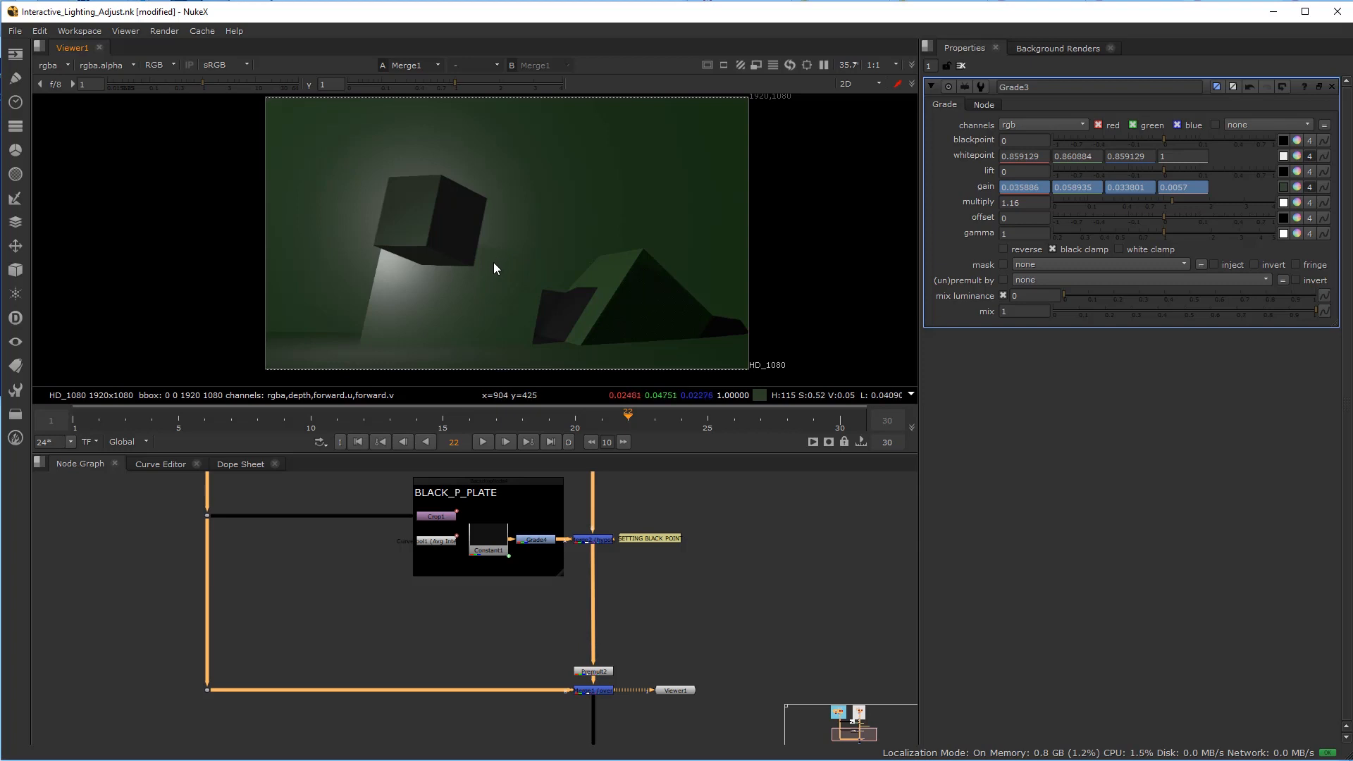
mouse_move(804, 189)
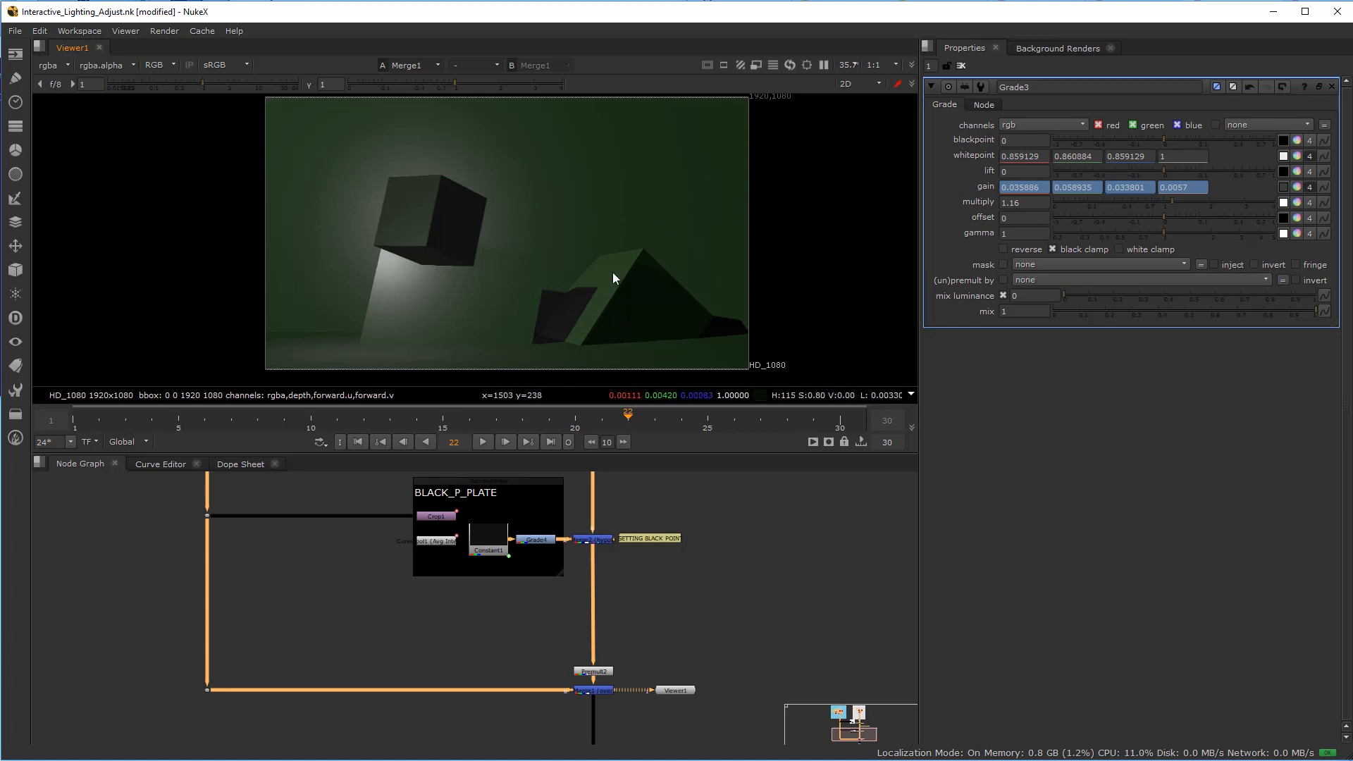
mouse_move(755, 245)
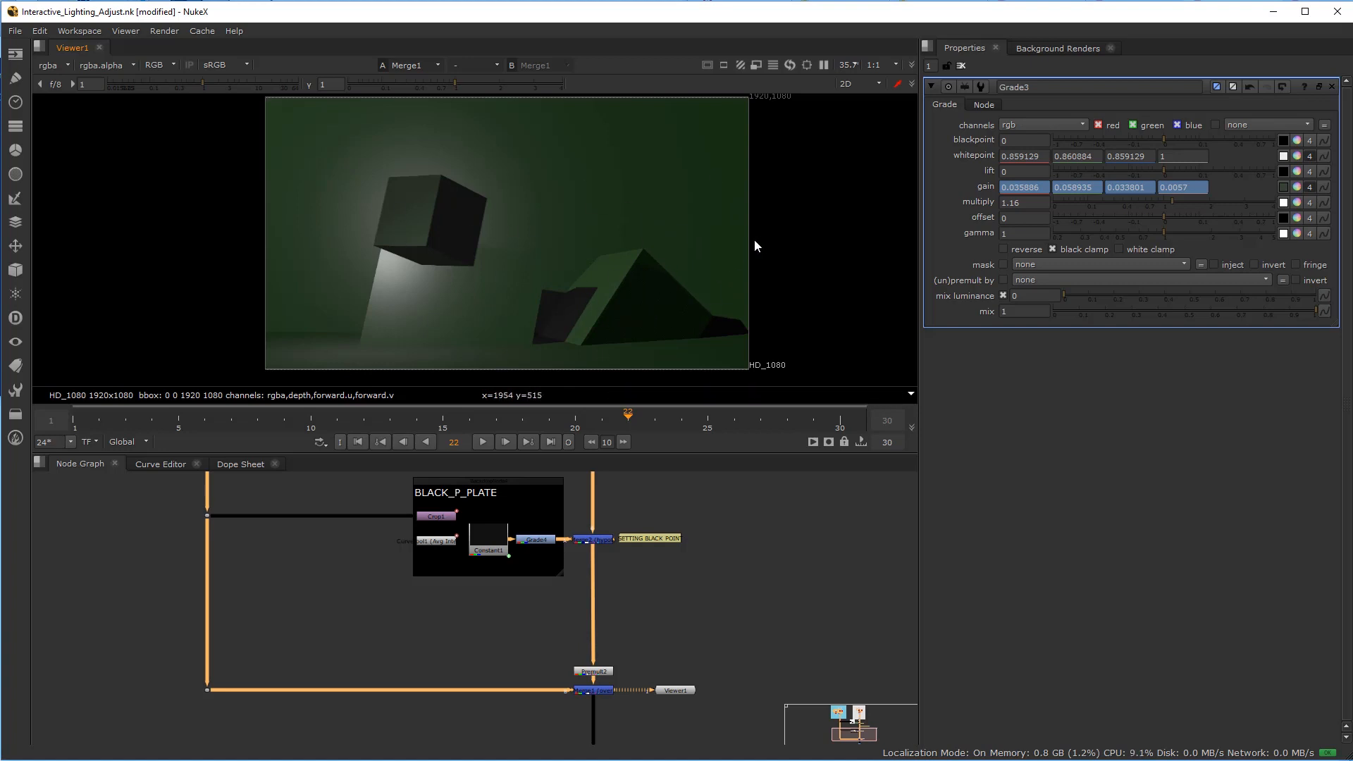
mouse_move(614, 214)
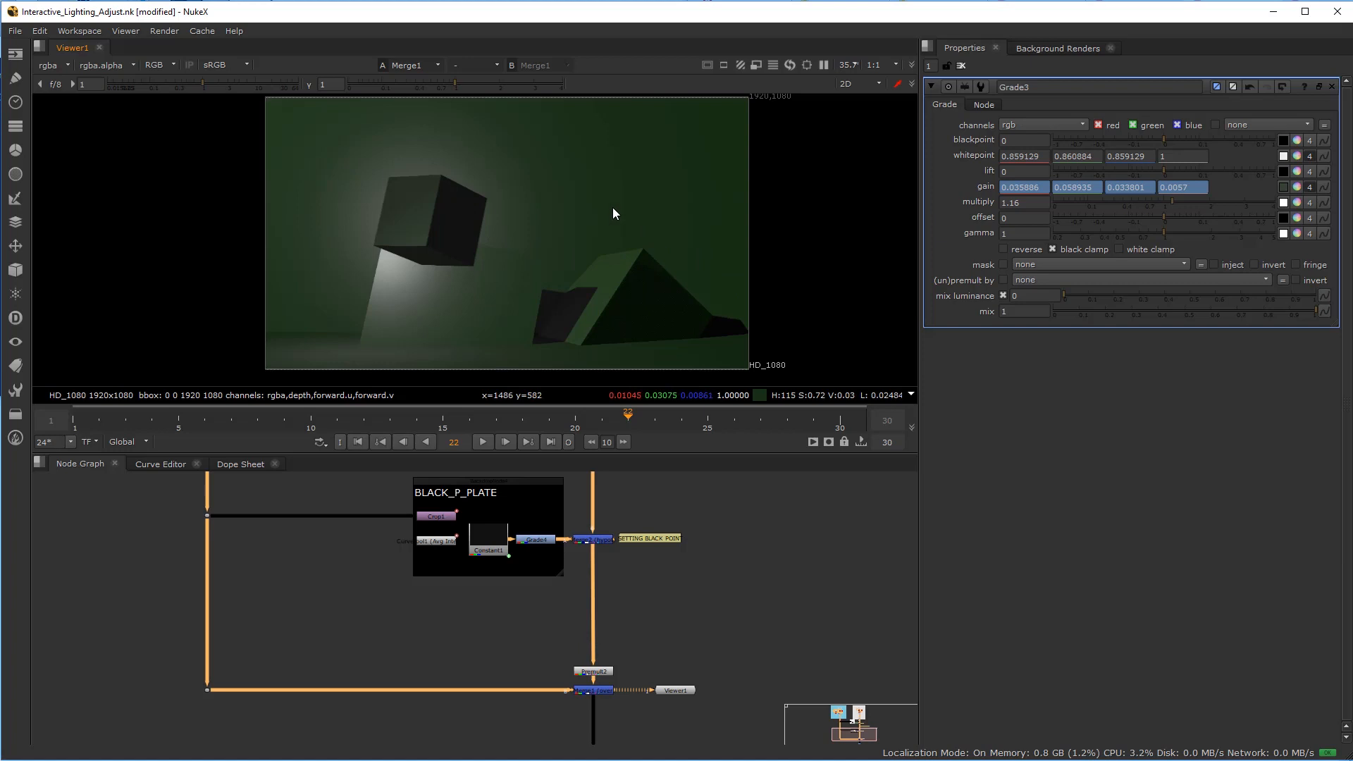
mouse_move(448, 218)
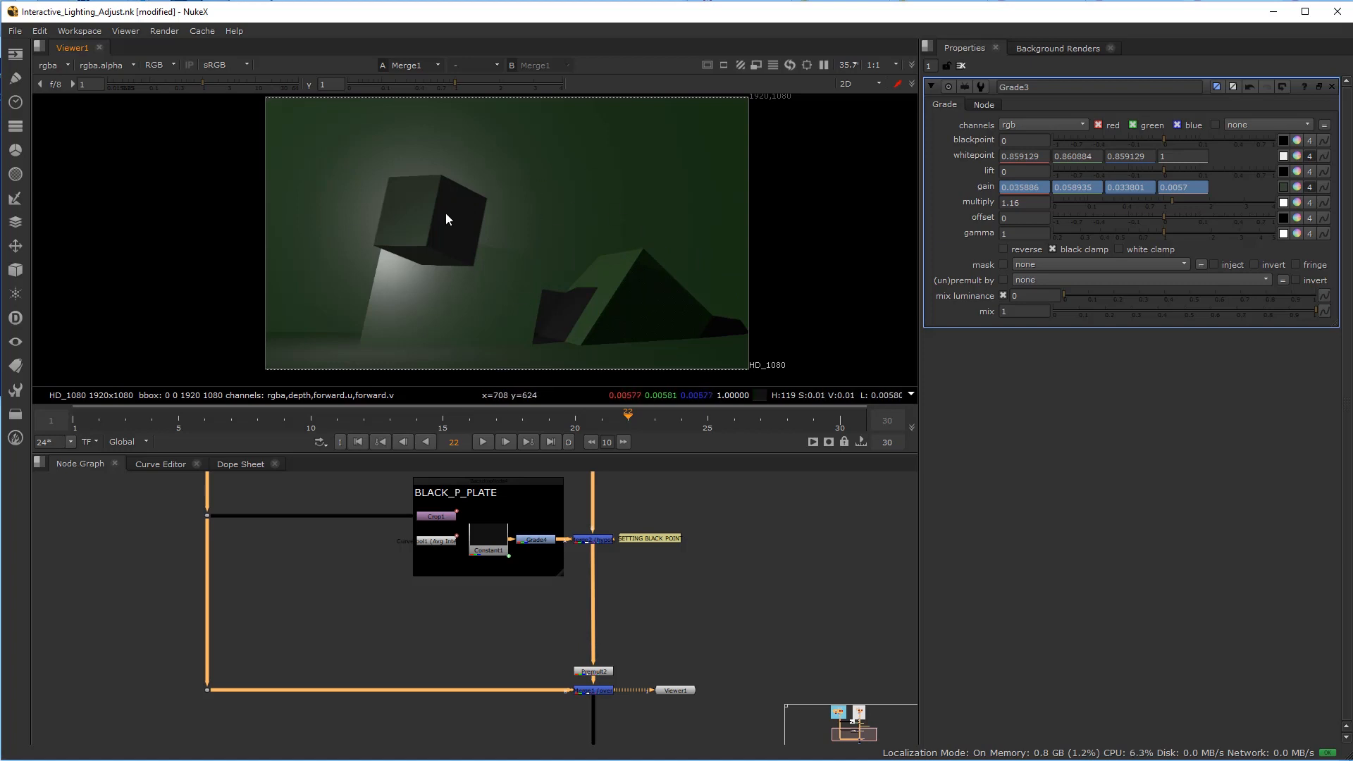